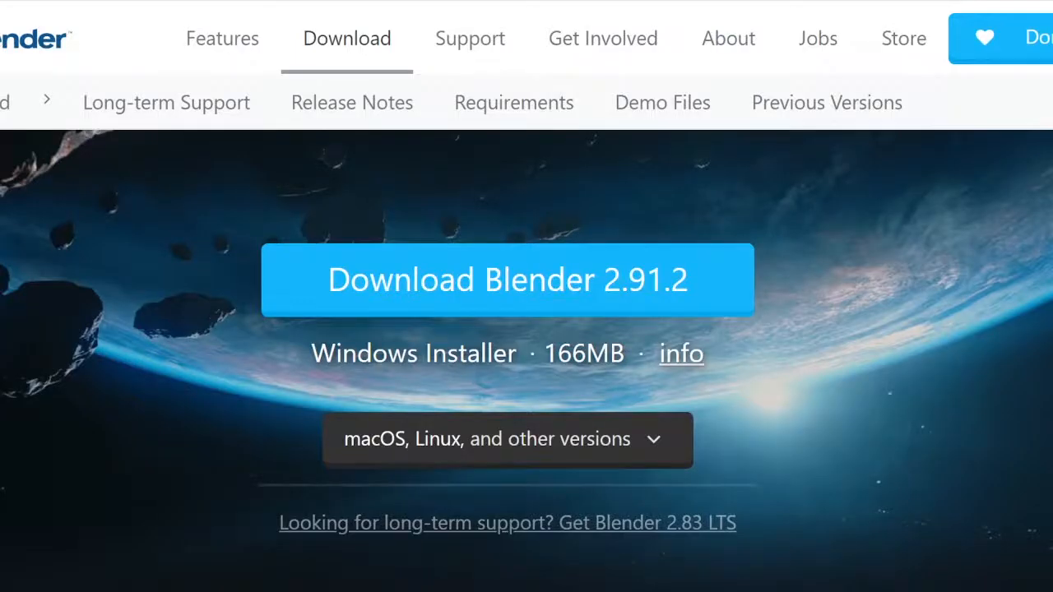
{"action": "mouse_move", "coordinate": [674, 286]}
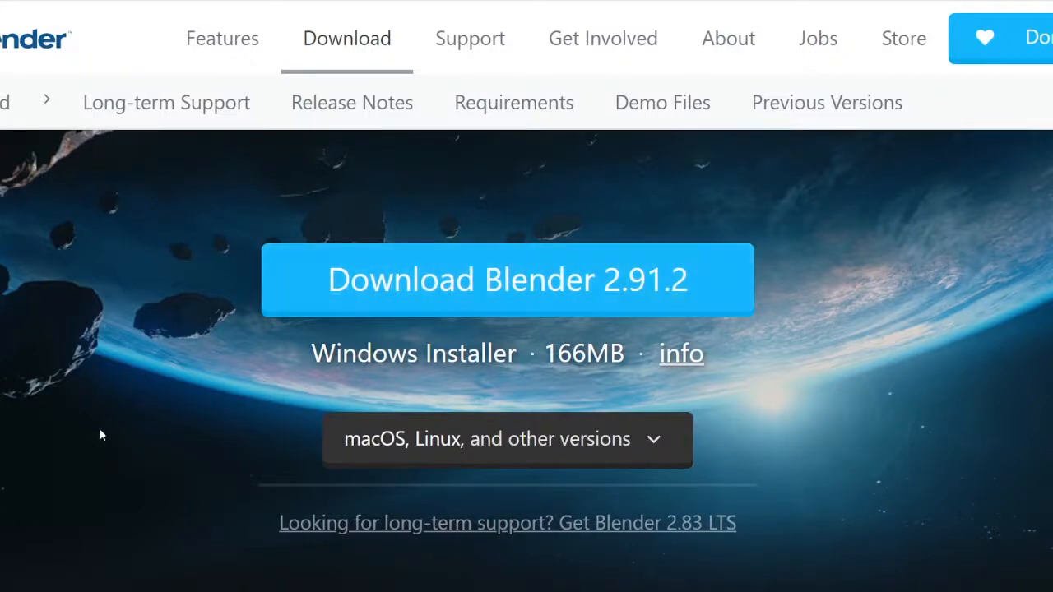
{"action": "mouse_move", "coordinate": [655, 447]}
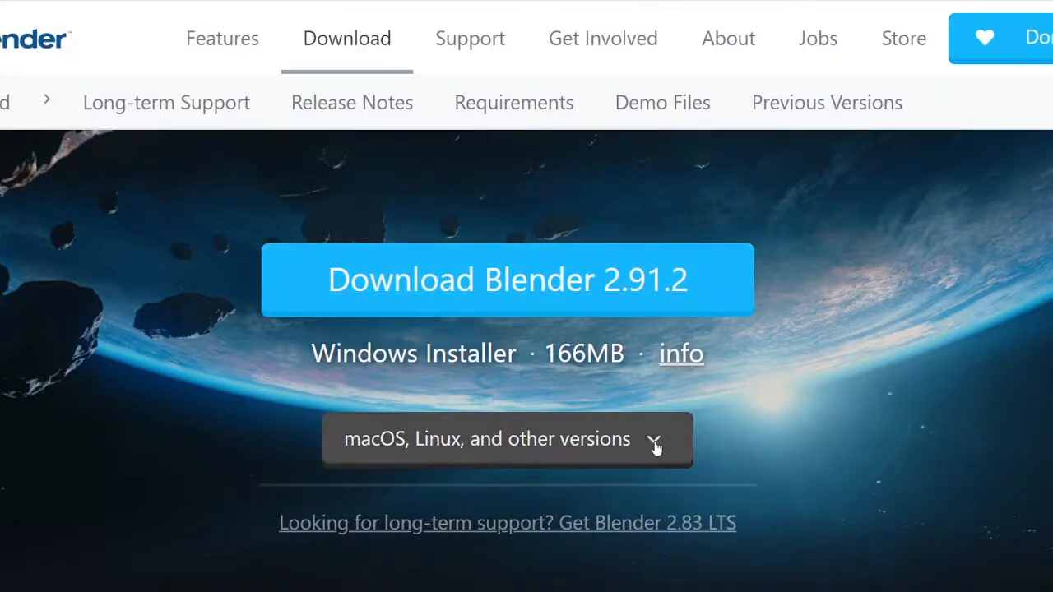
- Start the download of the Blender 2.91.2 Windows installer from the Download page
{"action": "left_click", "coordinate": [506, 437]}
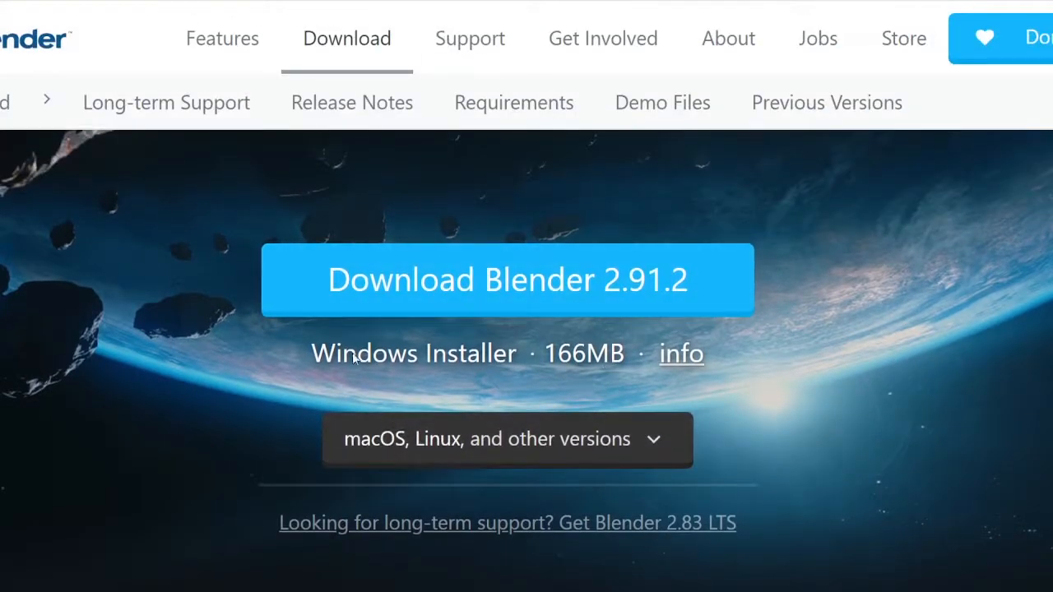
{"action": "mouse_move", "coordinate": [442, 296]}
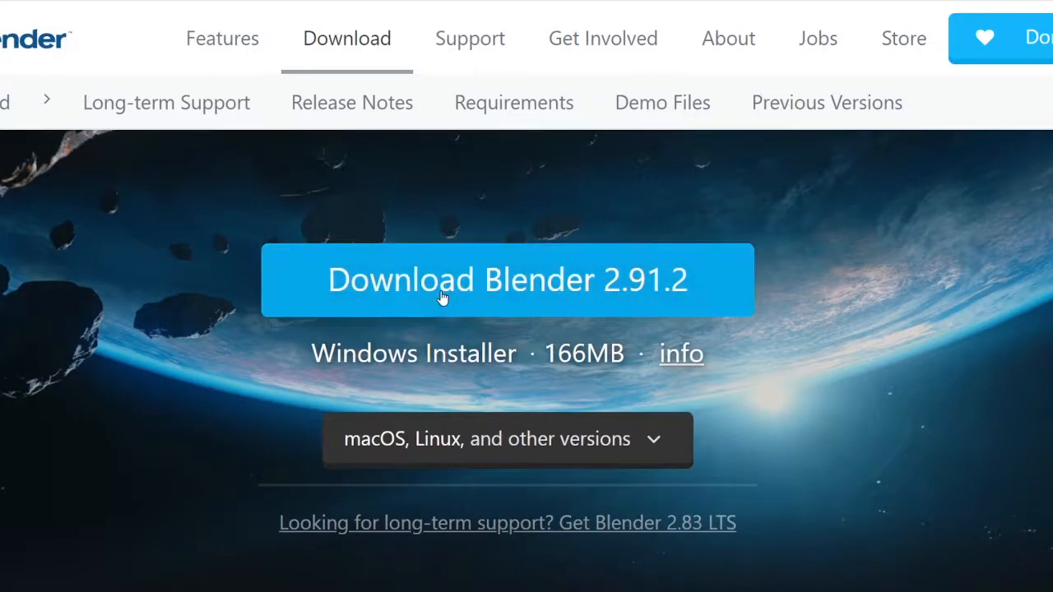
{"action": "left_click", "coordinate": [507, 280]}
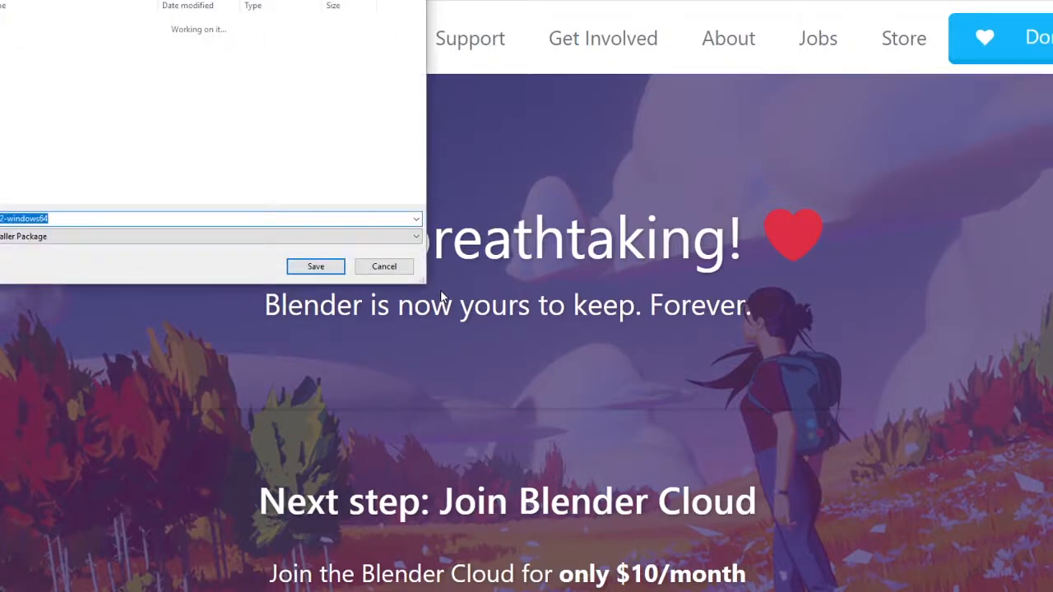
- Save the installer, accept the license and install Blender with the default features
{"action": "left_click", "coordinate": [316, 266]}
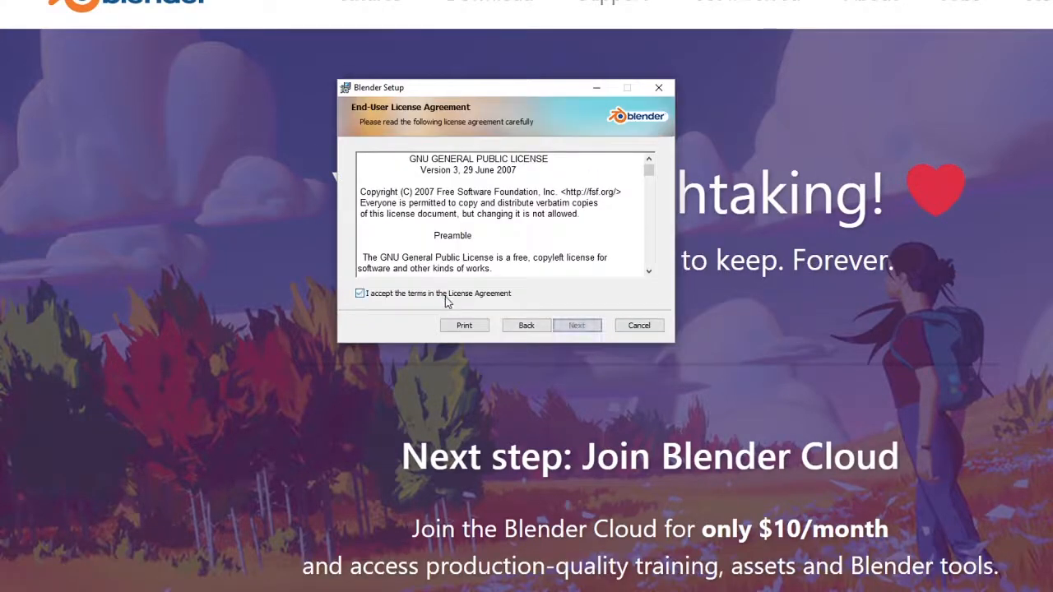
{"action": "left_click", "coordinate": [575, 326]}
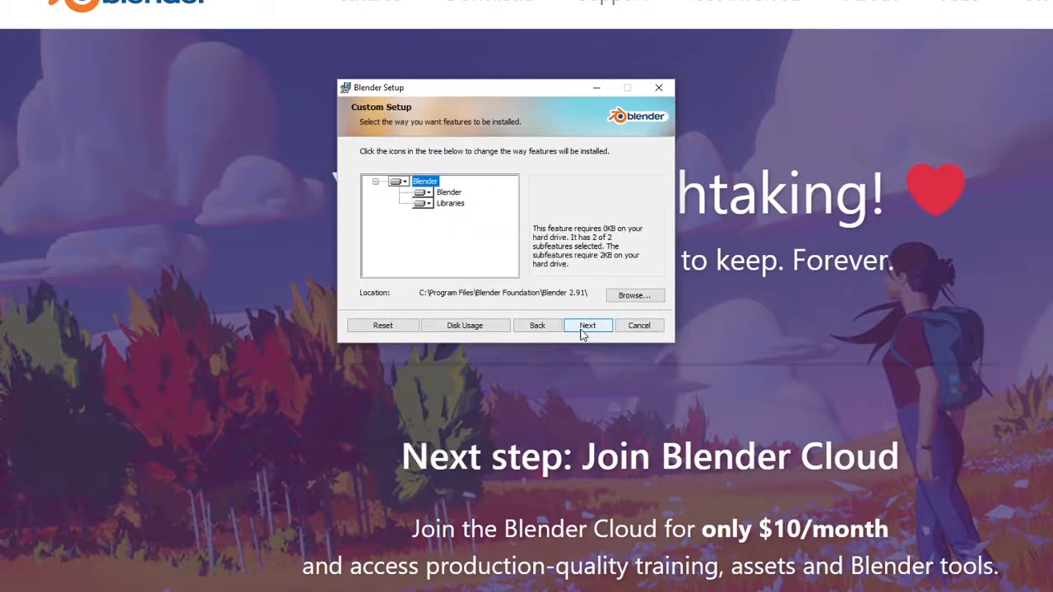
{"action": "left_click", "coordinate": [587, 326]}
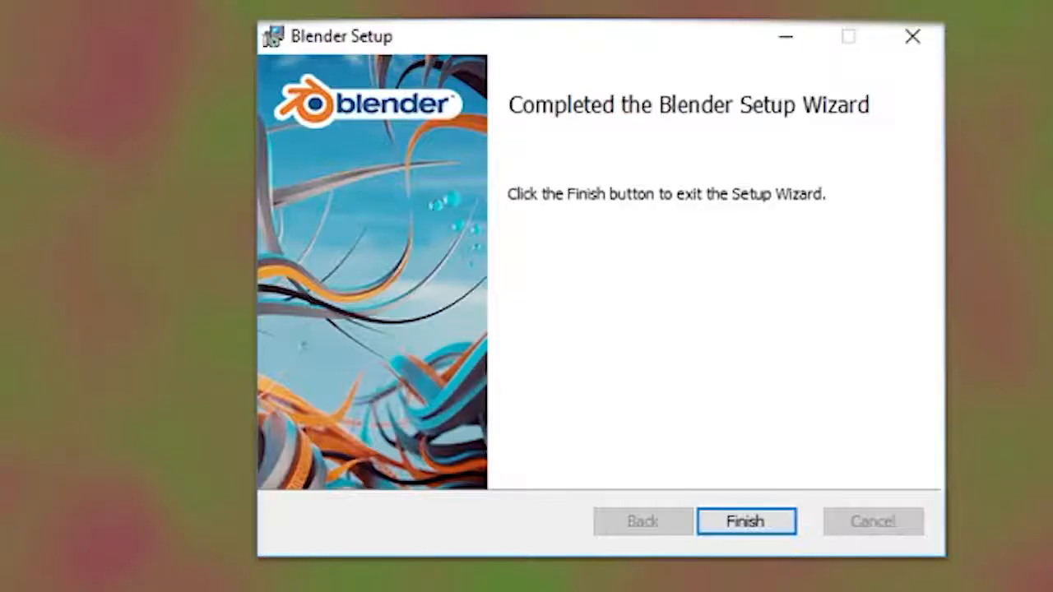
{"action": "mouse_move", "coordinate": [919, 512]}
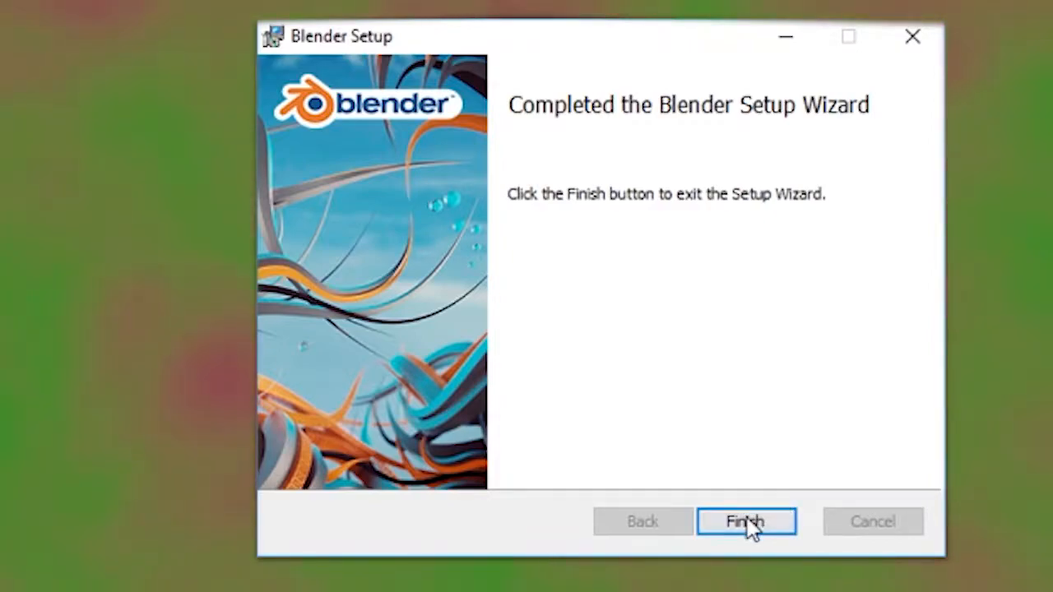
{"action": "left_click", "coordinate": [745, 521]}
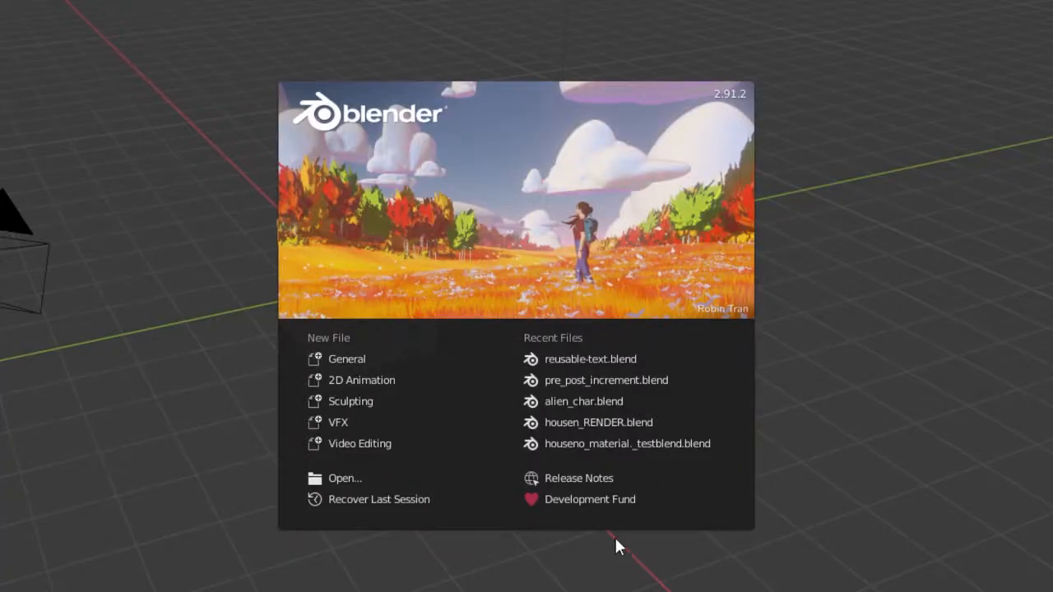
{"action": "mouse_move", "coordinate": [898, 537]}
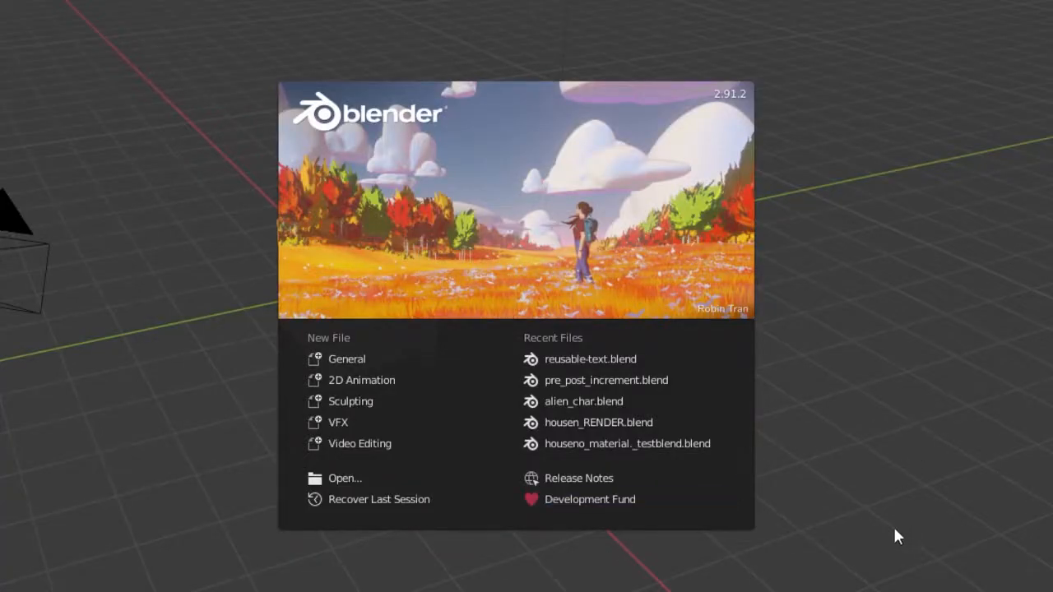
{"action": "mouse_move", "coordinate": [265, 562]}
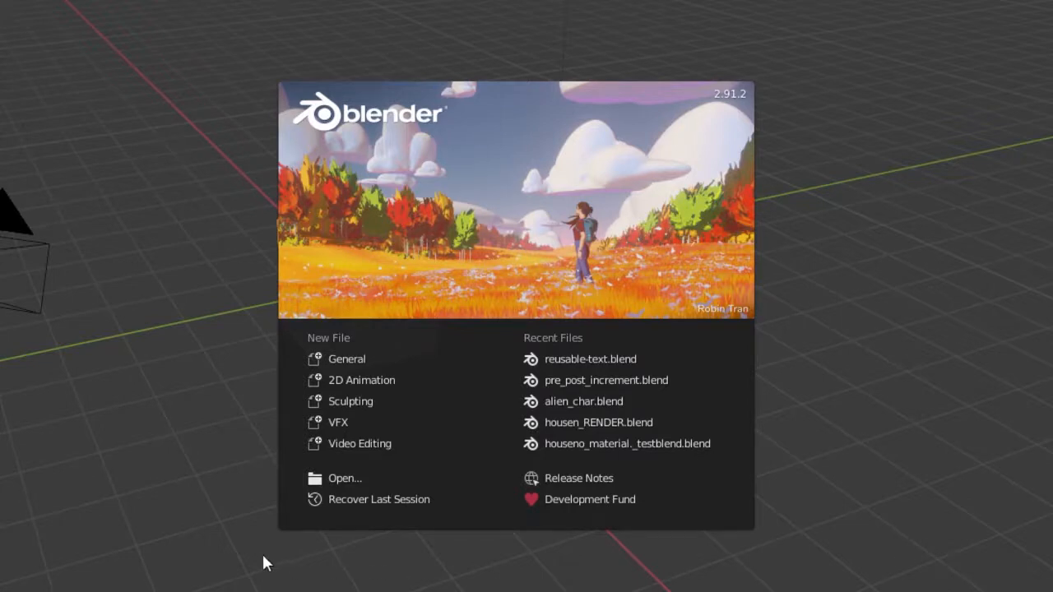
{"action": "mouse_move", "coordinate": [207, 457]}
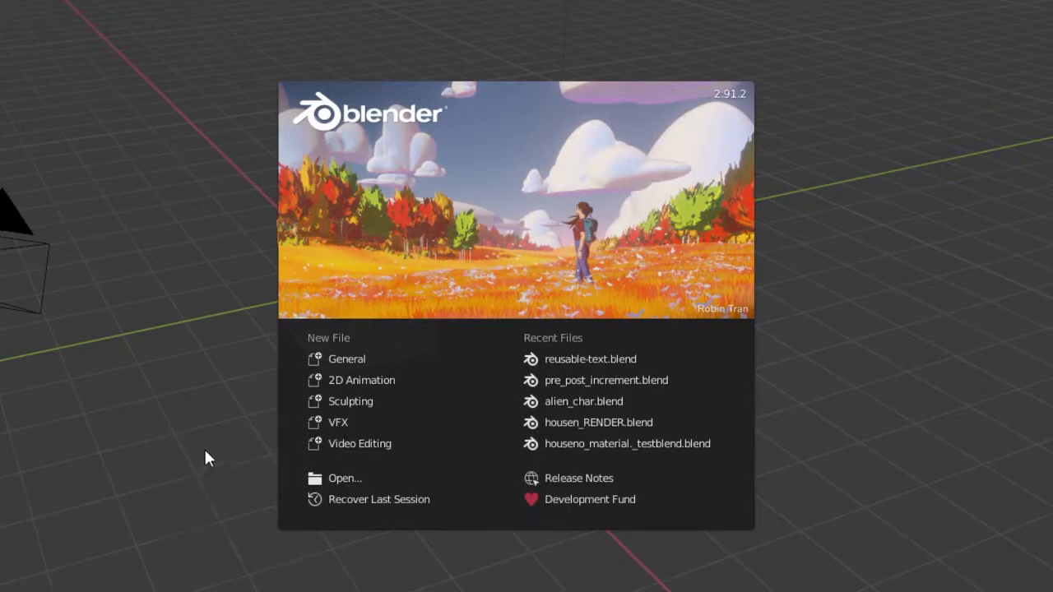
{"action": "mouse_move", "coordinate": [321, 63]}
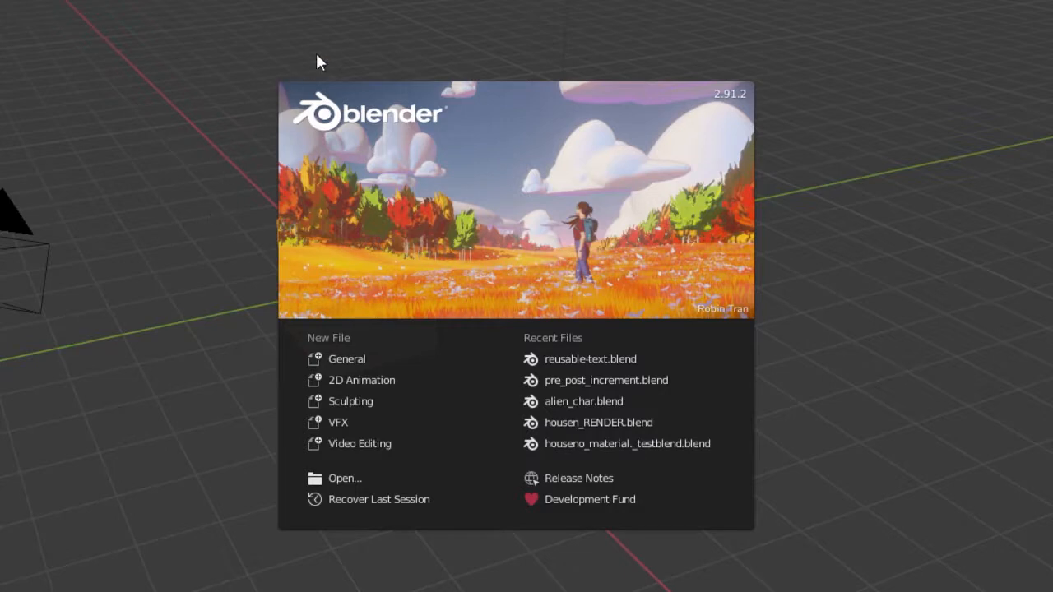
{"action": "mouse_move", "coordinate": [773, 173]}
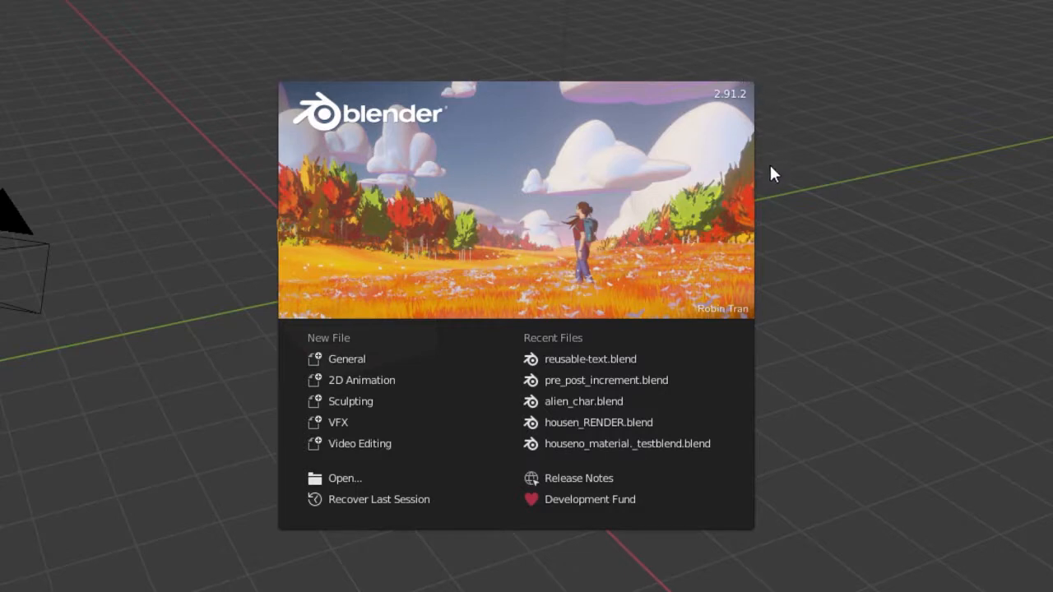
{"action": "mouse_move", "coordinate": [796, 469]}
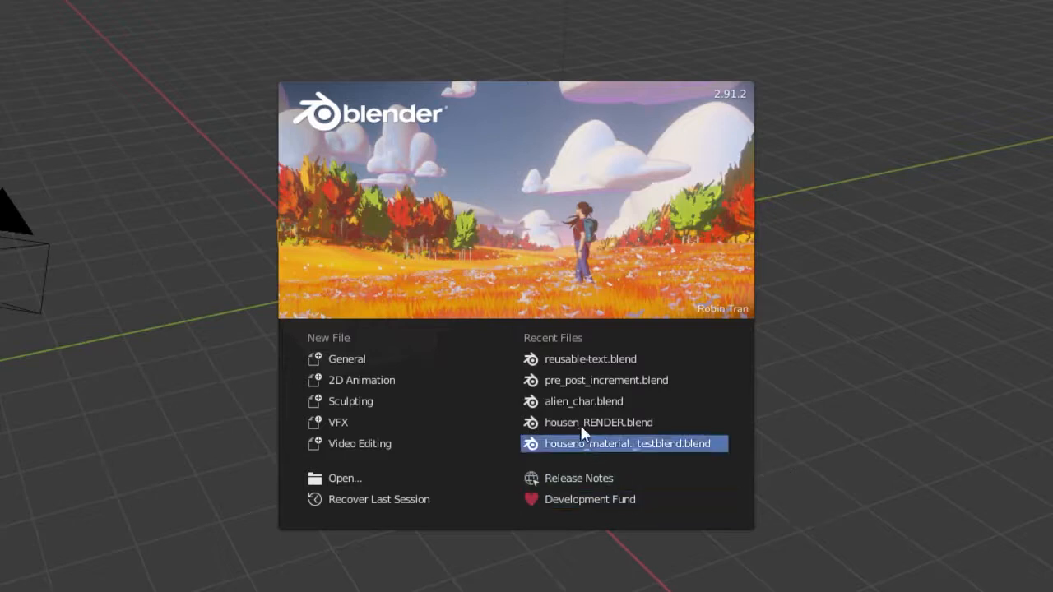
{"action": "mouse_move", "coordinate": [599, 421]}
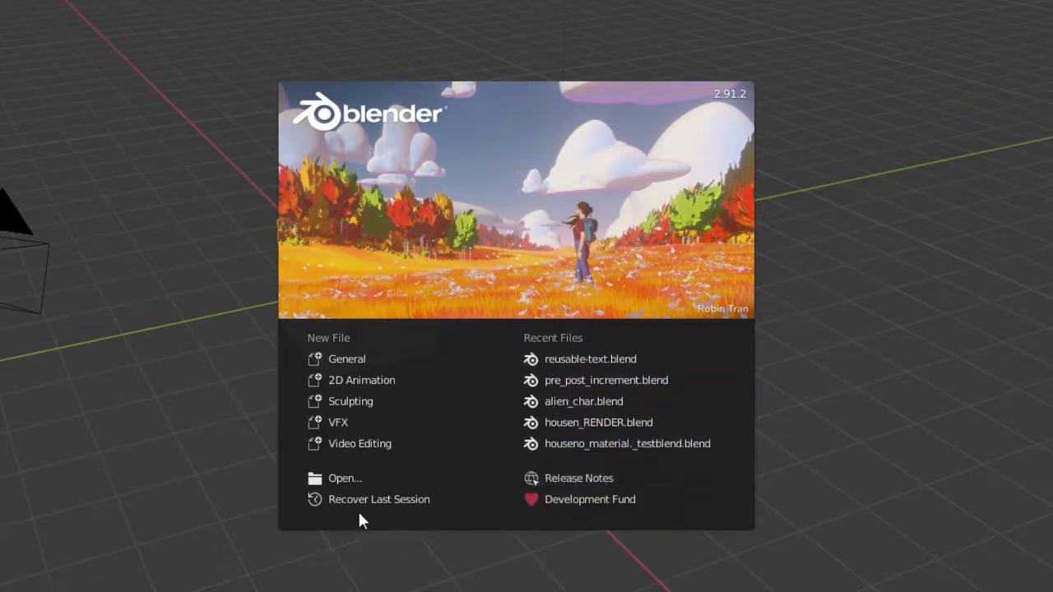
{"action": "mouse_move", "coordinate": [444, 518]}
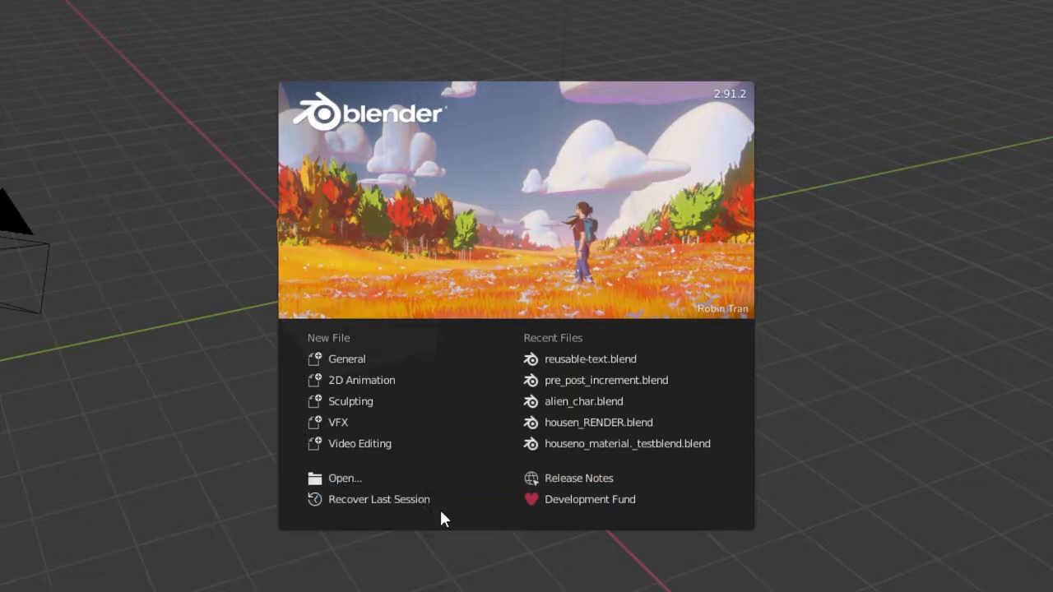
{"action": "mouse_move", "coordinate": [378, 499]}
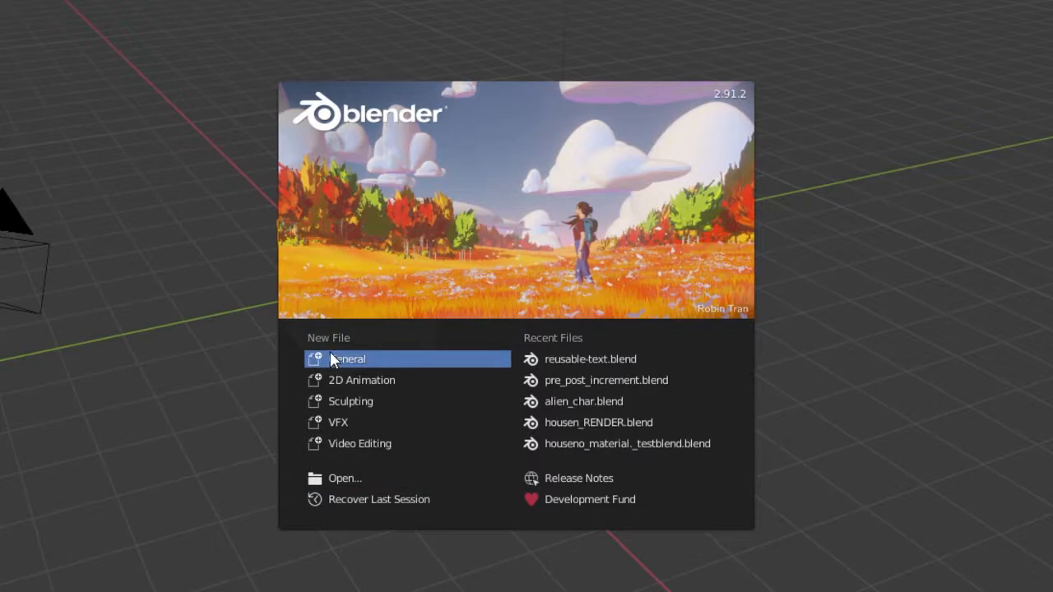
- Create a new General file with the default cube, camera and light
{"action": "left_click", "coordinate": [349, 359]}
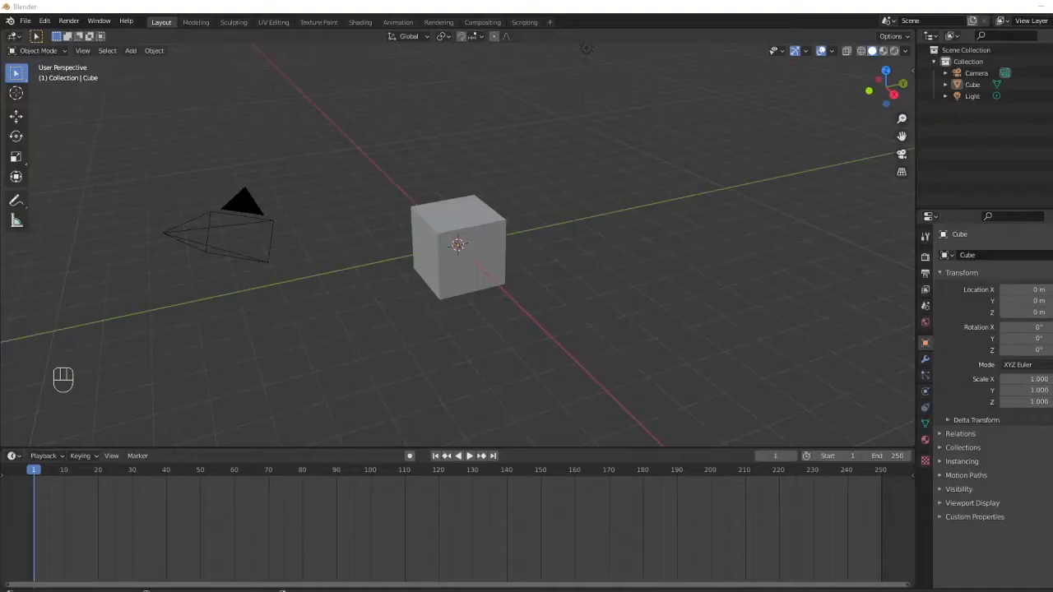
{"action": "mouse_move", "coordinate": [628, 220]}
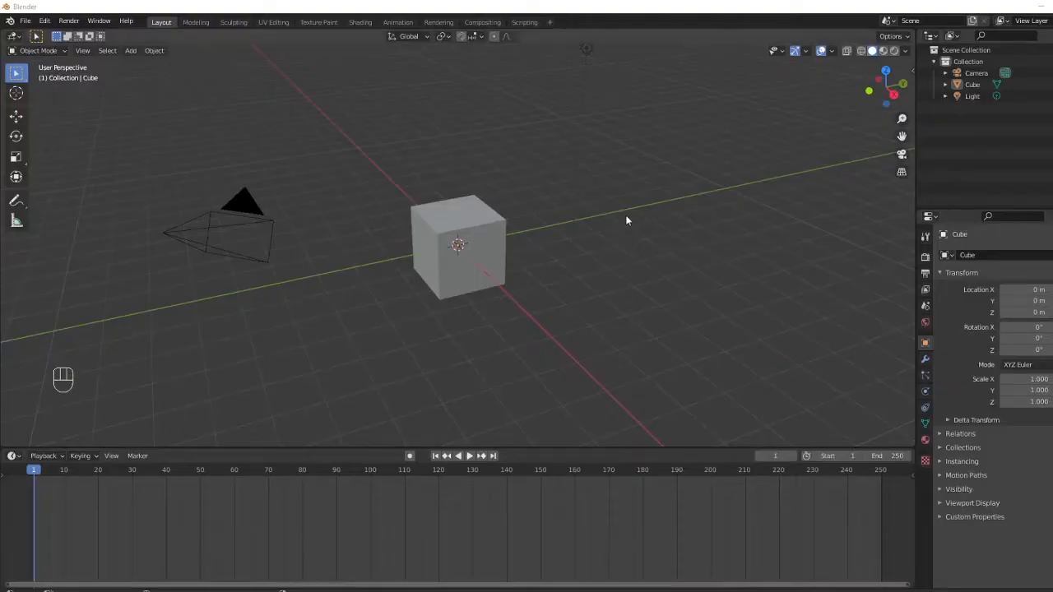
{"action": "mouse_move", "coordinate": [836, 352]}
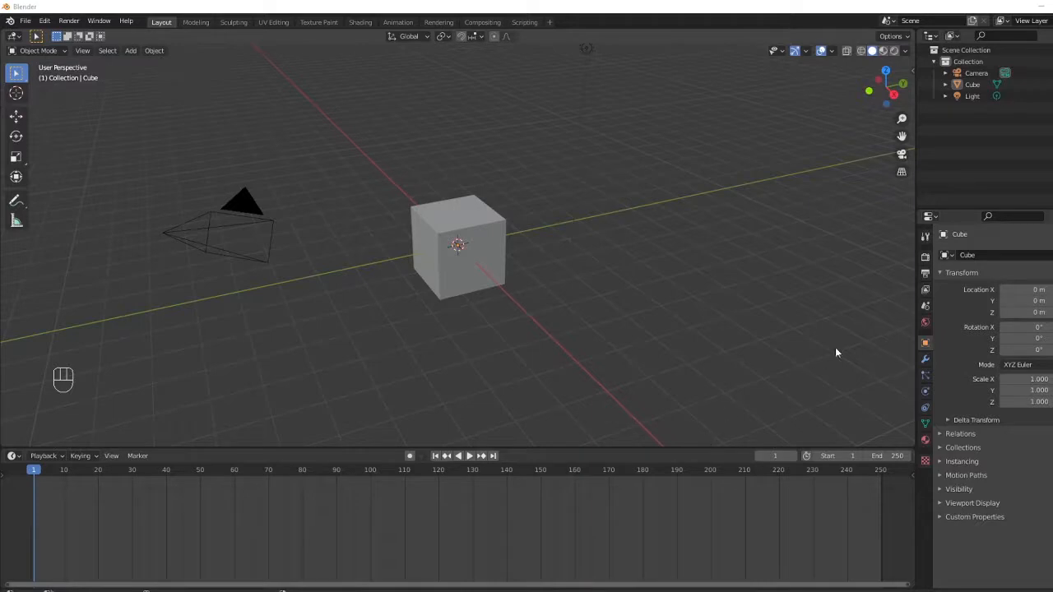
{"action": "mouse_move", "coordinate": [1033, 293]}
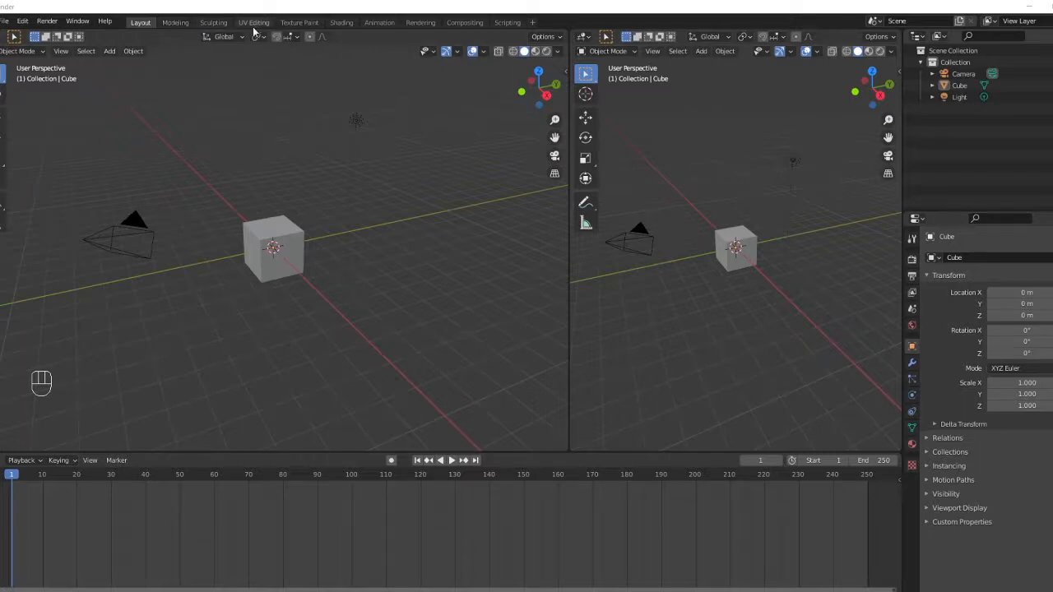
{"action": "mouse_move", "coordinate": [365, 18]}
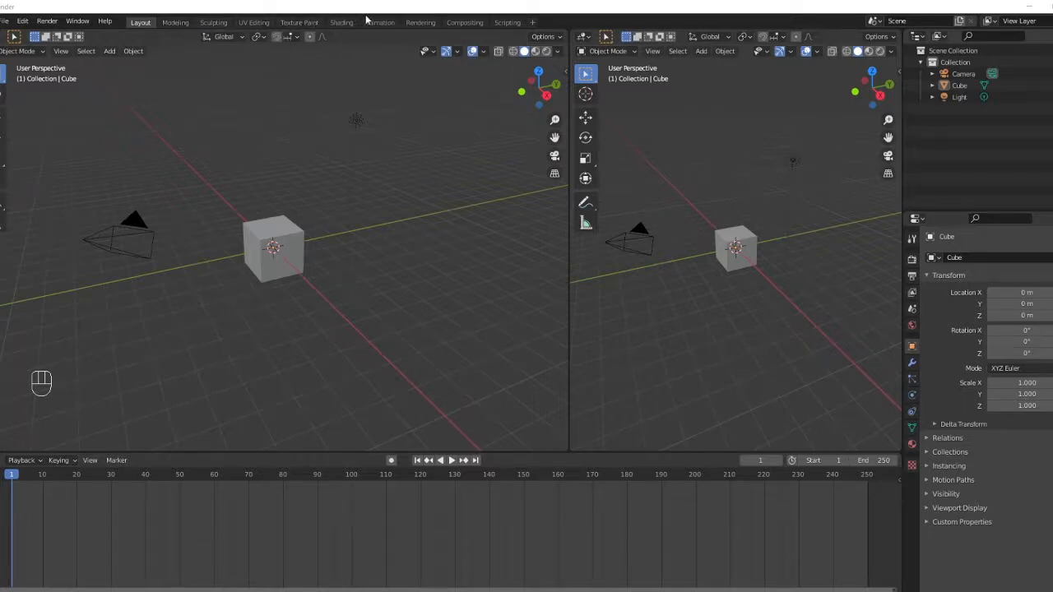
- Switch workspaces from the top bar to view the split 3D viewports
{"action": "left_click", "coordinate": [174, 23]}
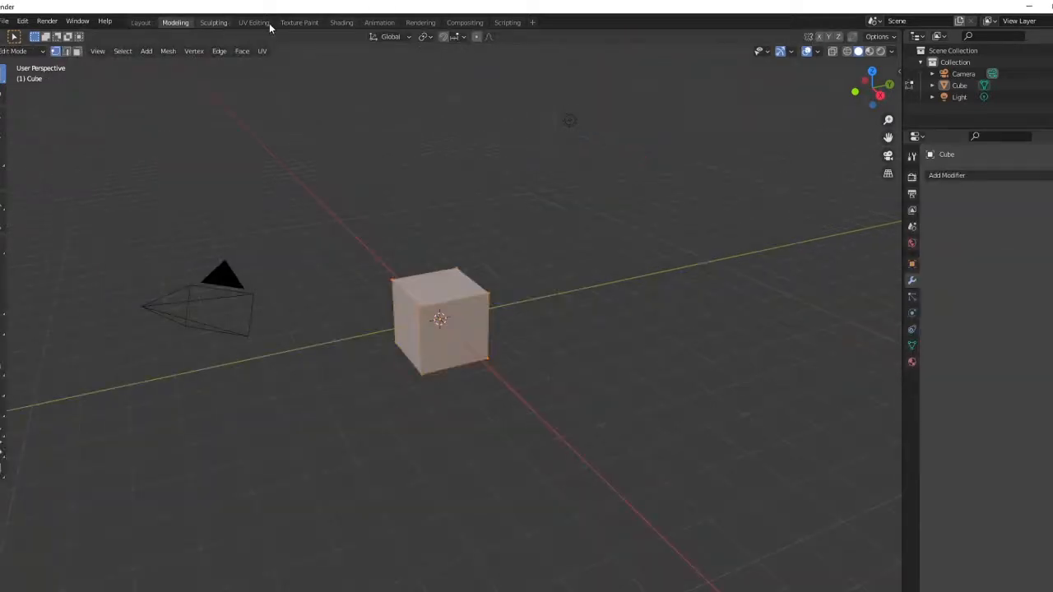
{"action": "left_click", "coordinate": [141, 23]}
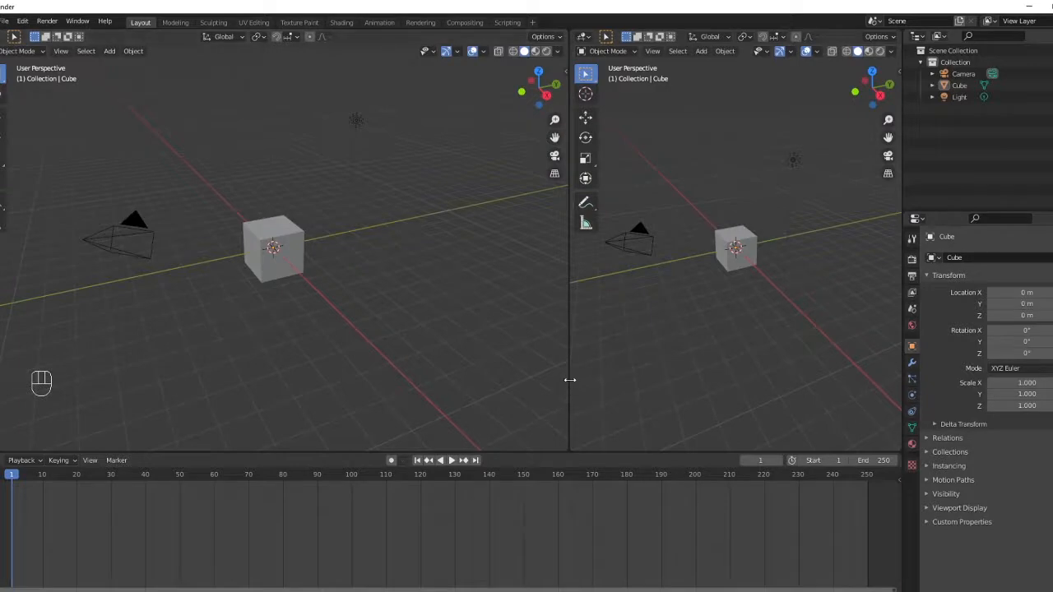
- Join the two viewports into a single 3D view via Area Options > Join Areas
{"action": "right_click", "coordinate": [280, 247]}
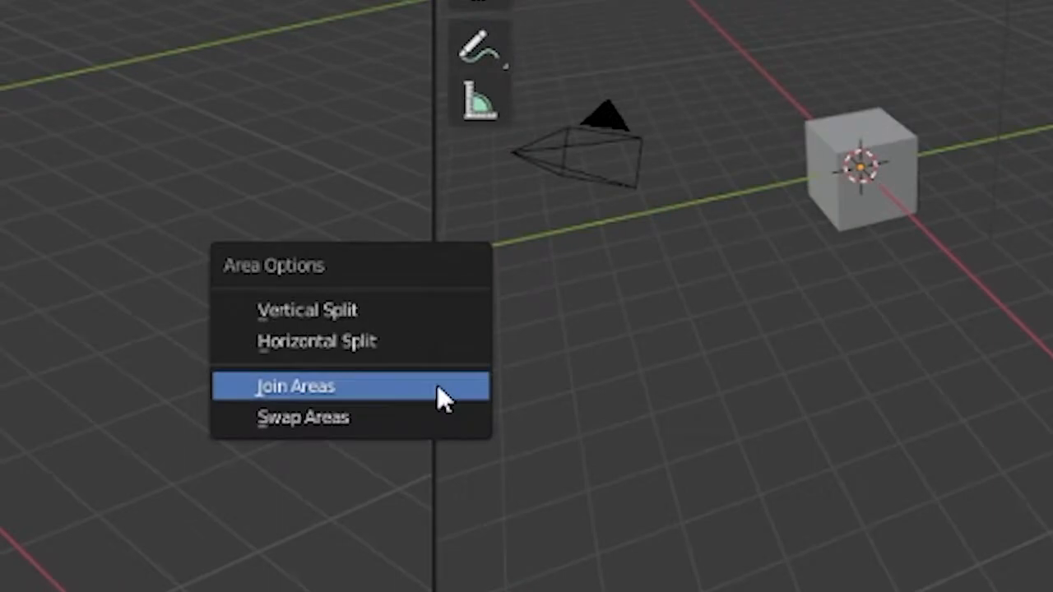
{"action": "left_click", "coordinate": [294, 387]}
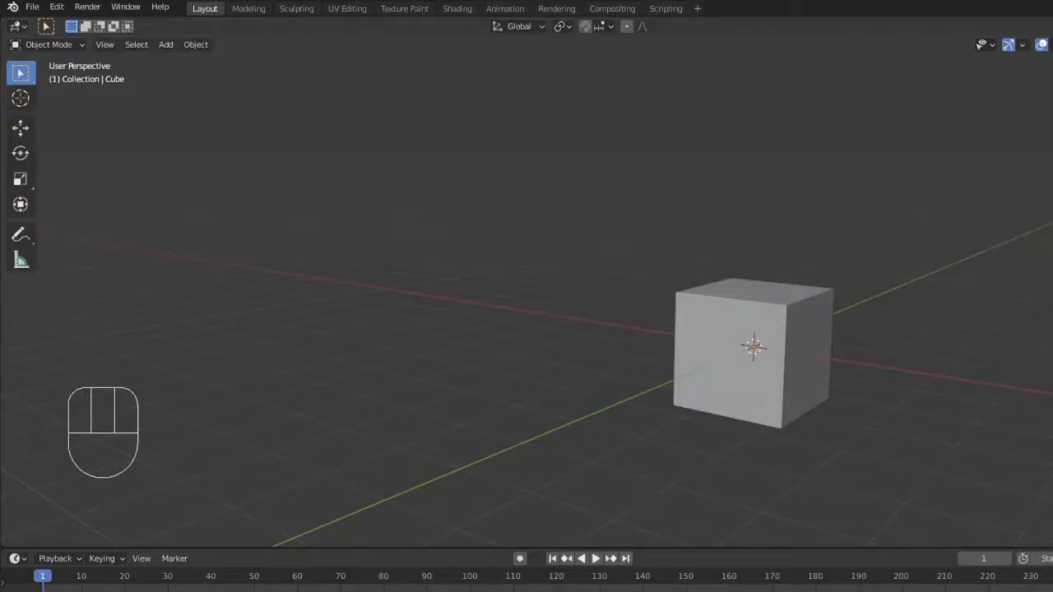
{"action": "mouse_move", "coordinate": [572, 368]}
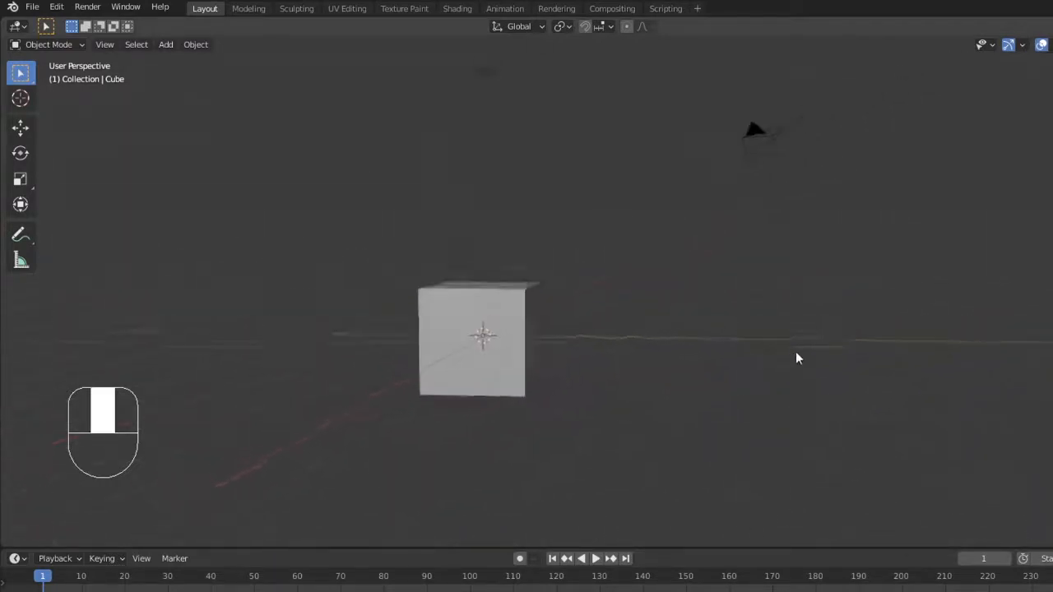
{"action": "left_click_drag", "start_coordinate": [798, 359], "coordinate": [765, 287]}
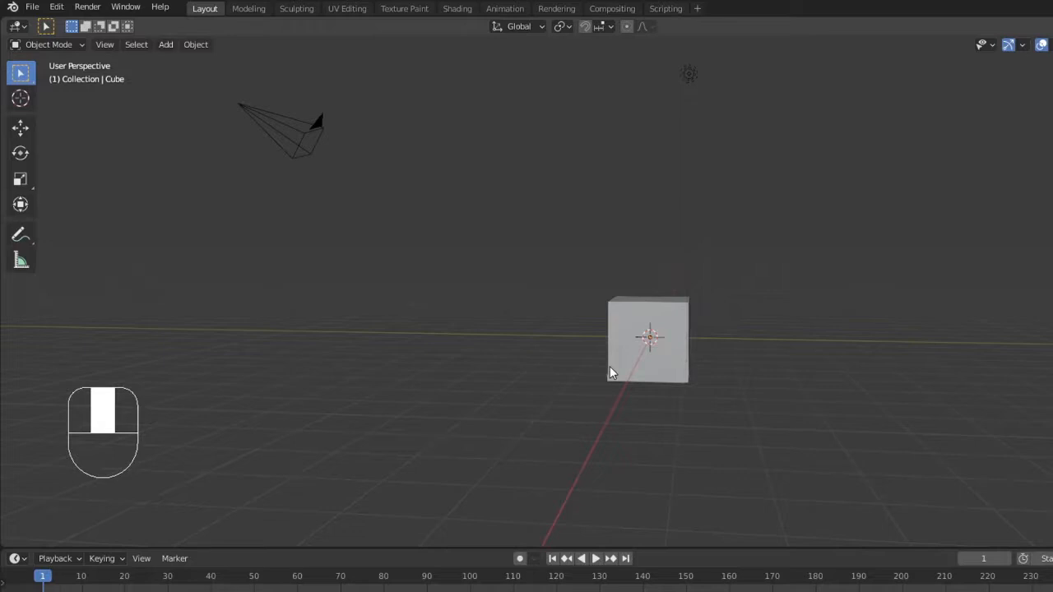
{"action": "left_click_drag", "start_coordinate": [612, 375], "coordinate": [675, 315]}
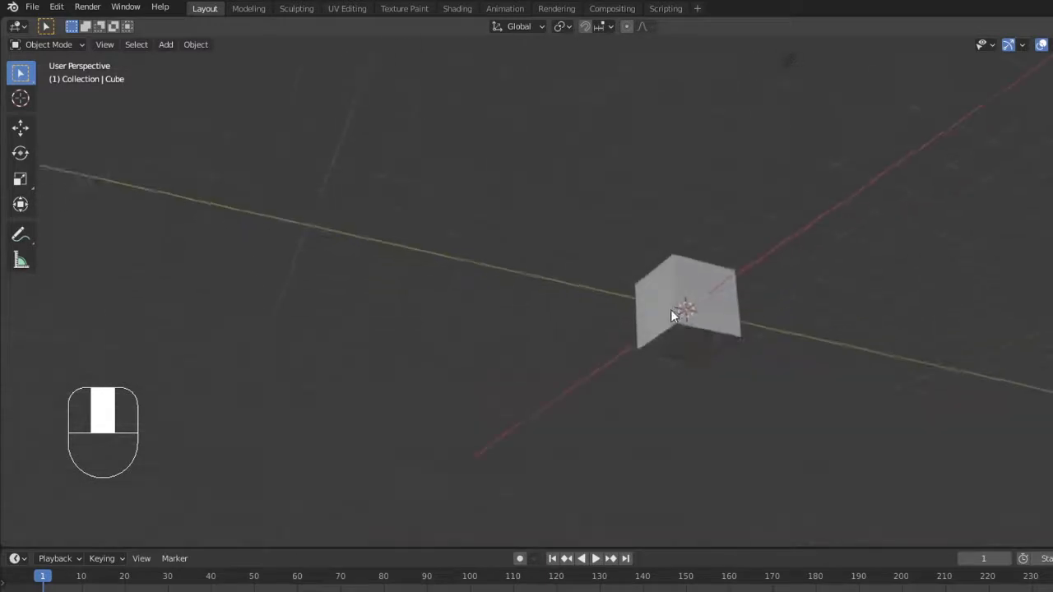
{"action": "left_click_drag", "start_coordinate": [687, 312], "coordinate": [559, 346]}
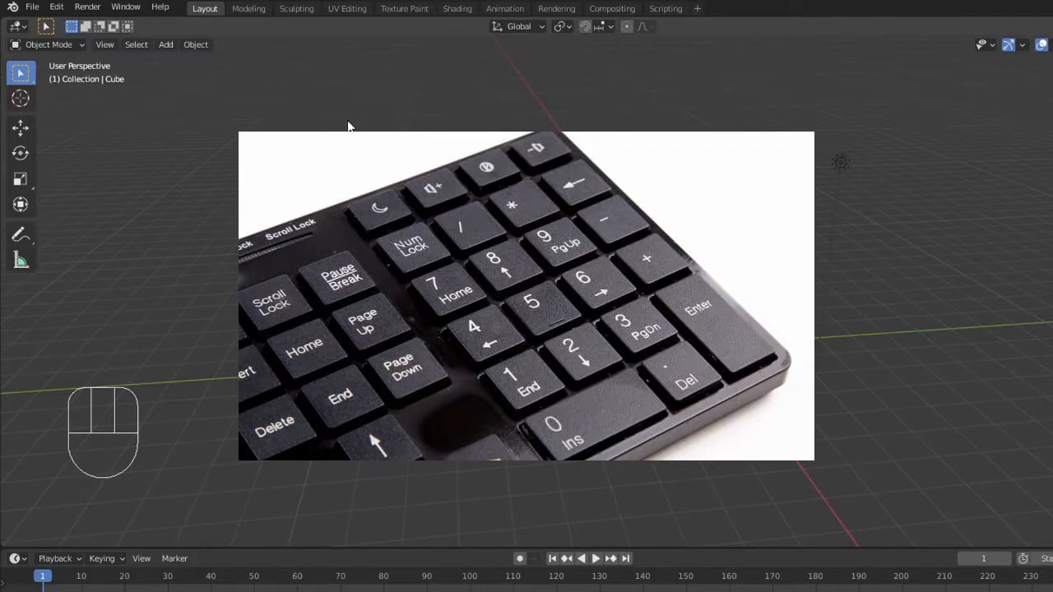
- Enable Emulate Numpad in the Input section of Edit > Preferences
{"action": "left_click", "coordinate": [56, 7]}
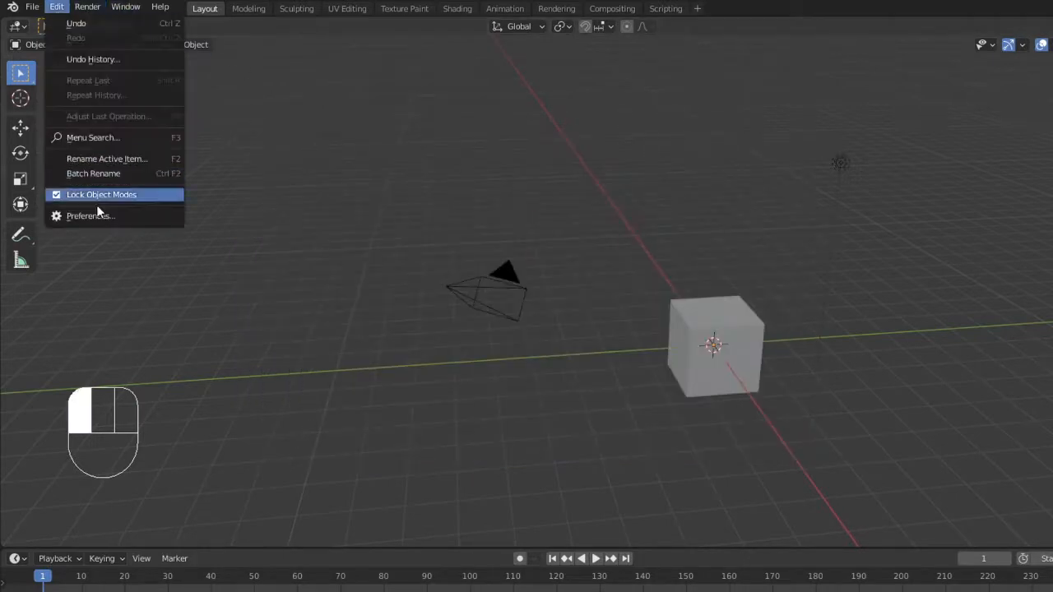
{"action": "left_click", "coordinate": [89, 215]}
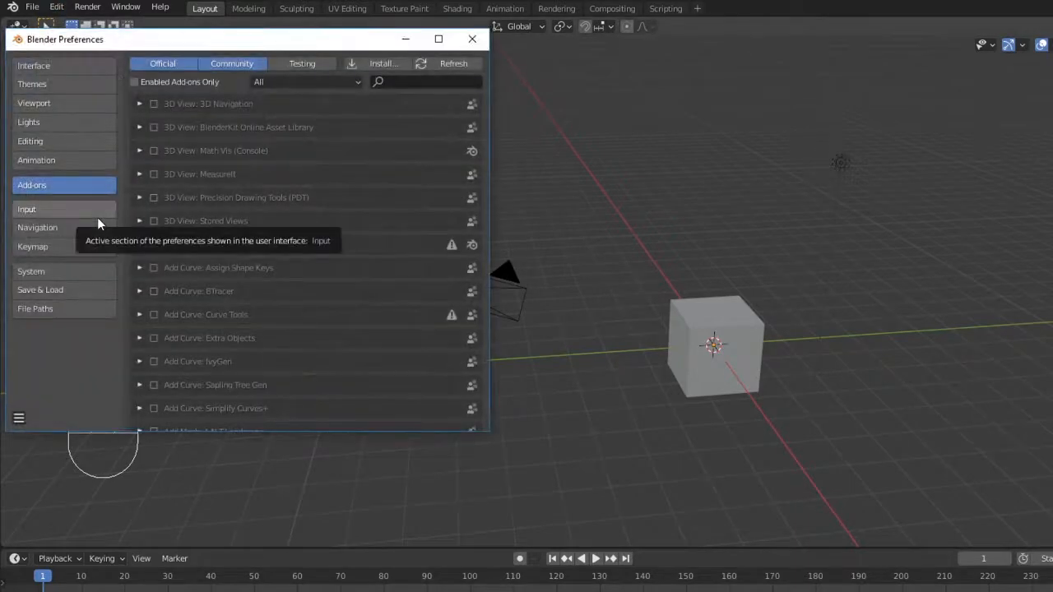
{"action": "mouse_move", "coordinate": [74, 220]}
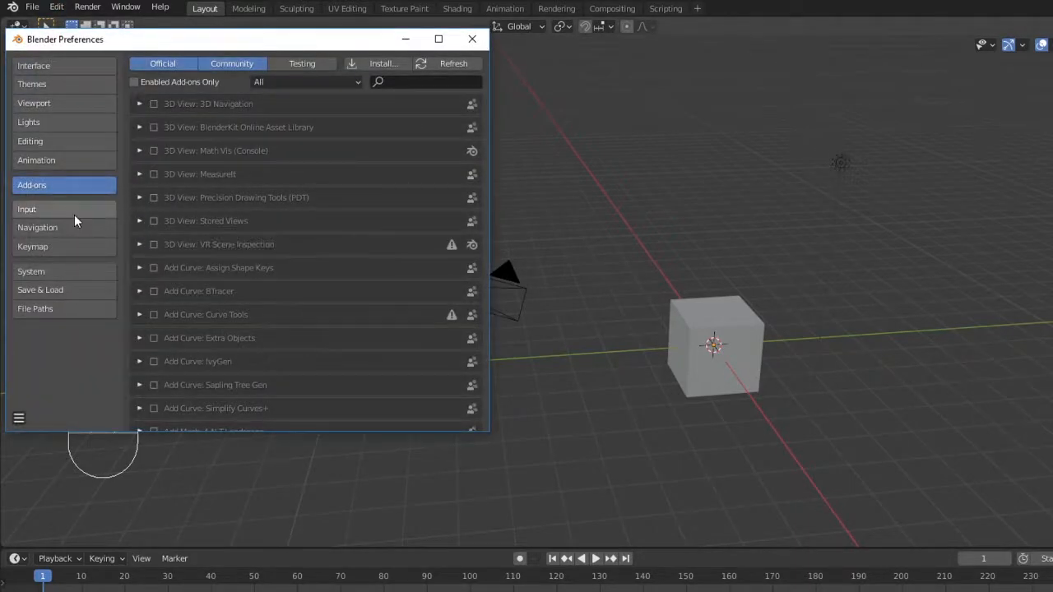
{"action": "left_click", "coordinate": [27, 209]}
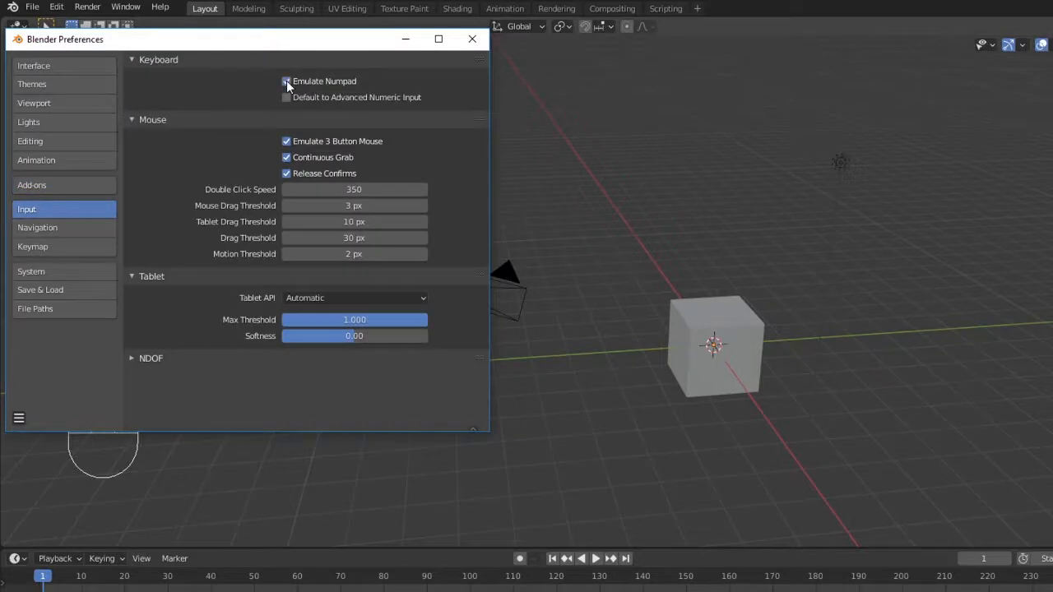
{"action": "left_click", "coordinate": [287, 81]}
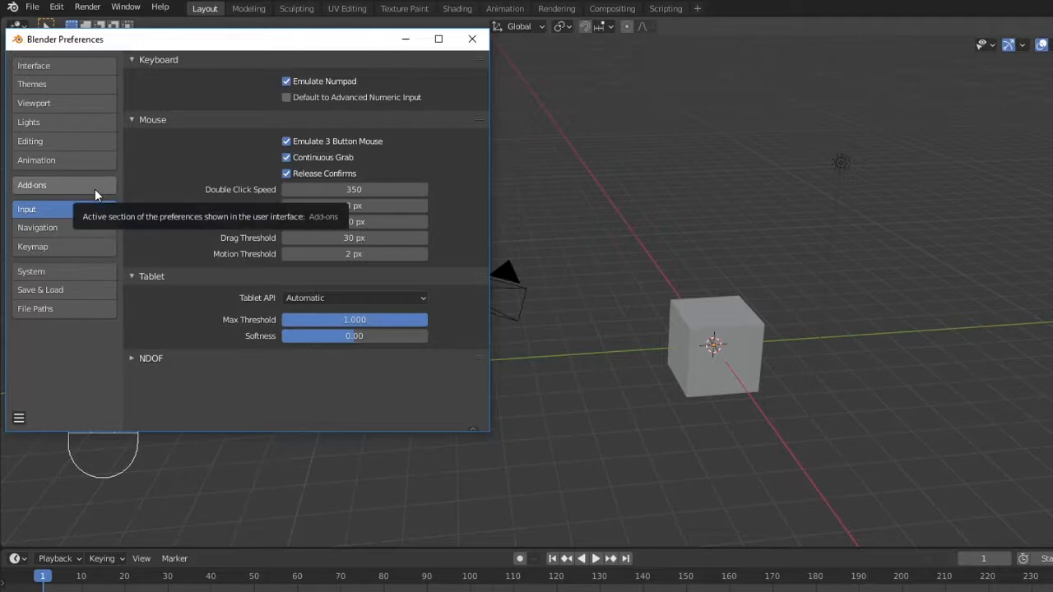
- Filter the Add-ons list for 'Node' and enable the Node Wrangler add-on
{"action": "left_click", "coordinate": [32, 185]}
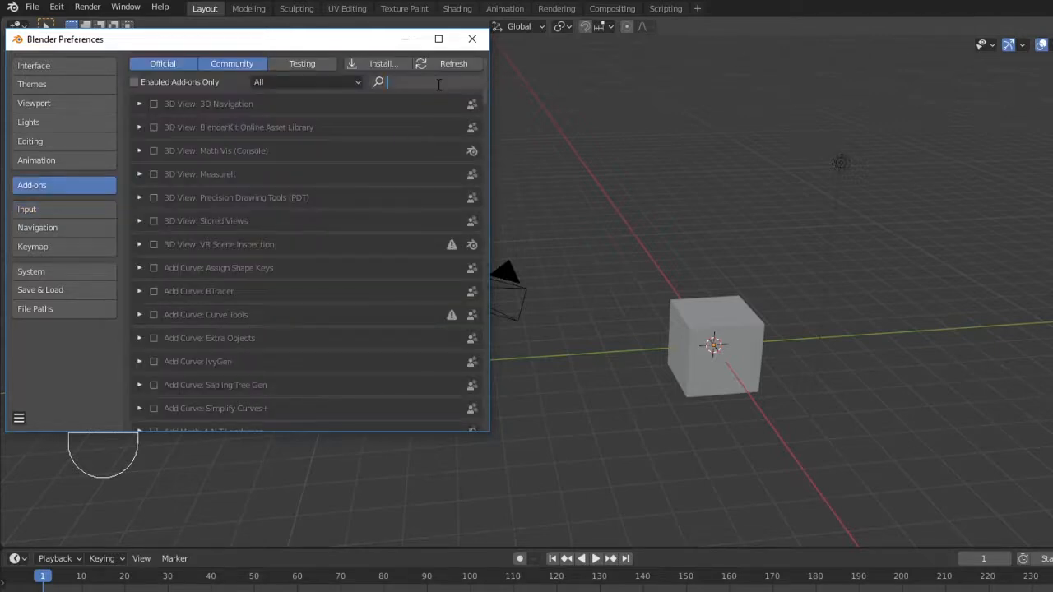
{"action": "type", "text": "Node"}
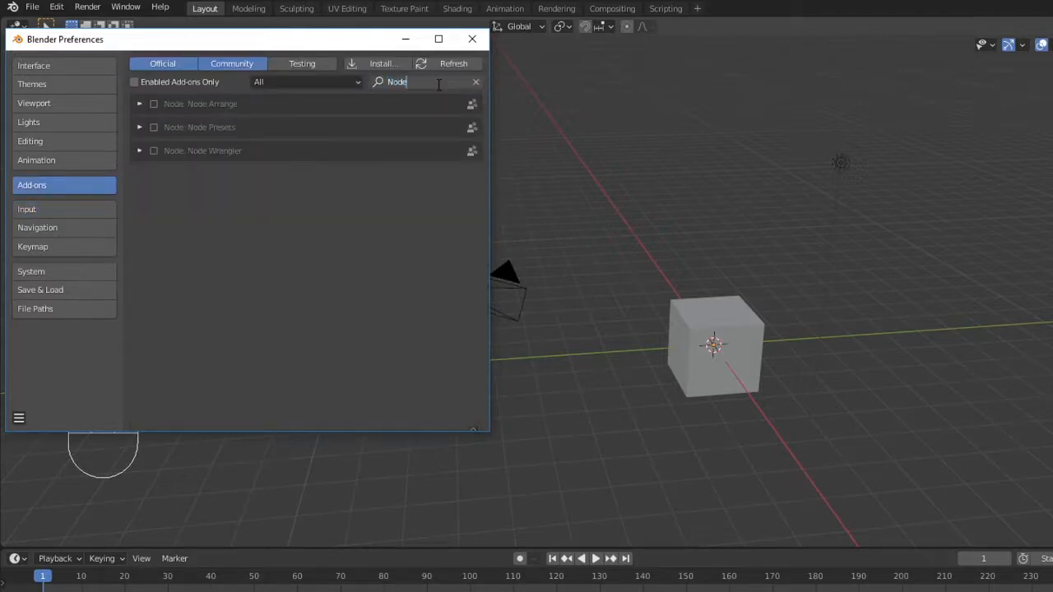
{"action": "left_click", "coordinate": [155, 152]}
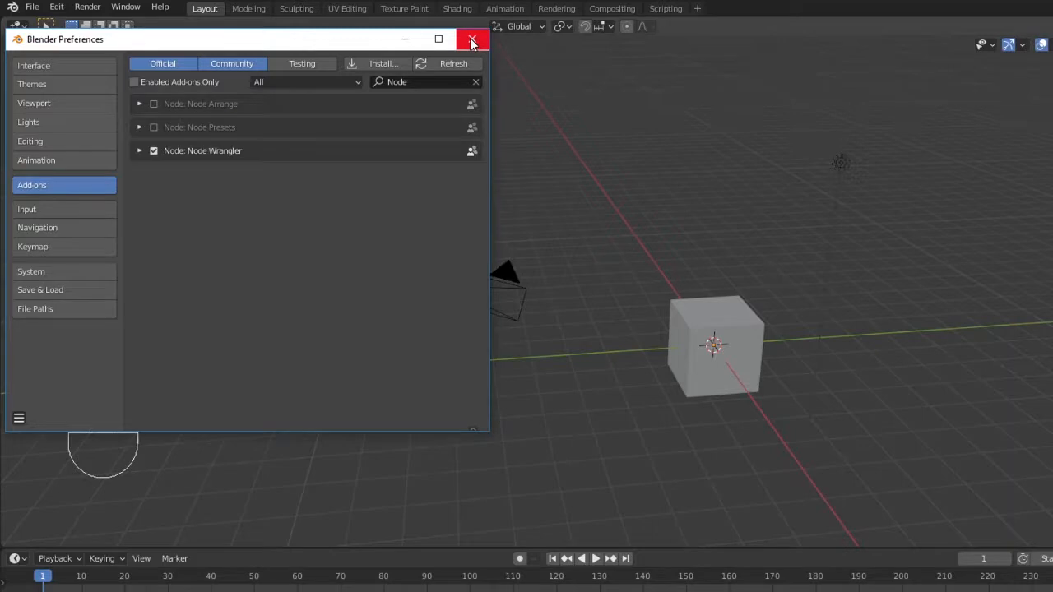
- Close Preferences, select the cube and activate the 3D Cursor tool
{"action": "left_click", "coordinate": [472, 39]}
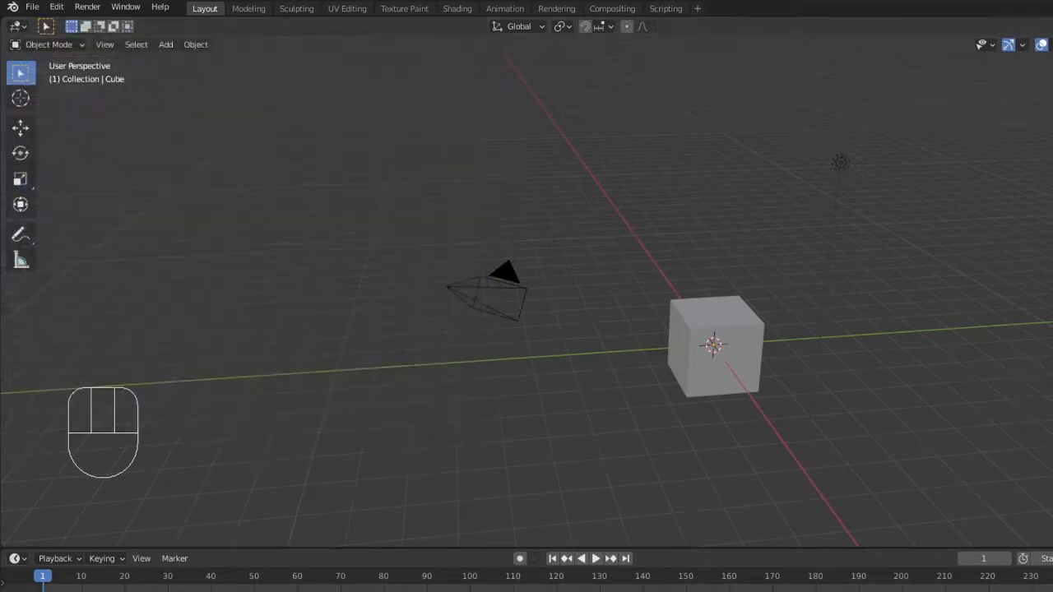
{"action": "left_click", "coordinate": [714, 346]}
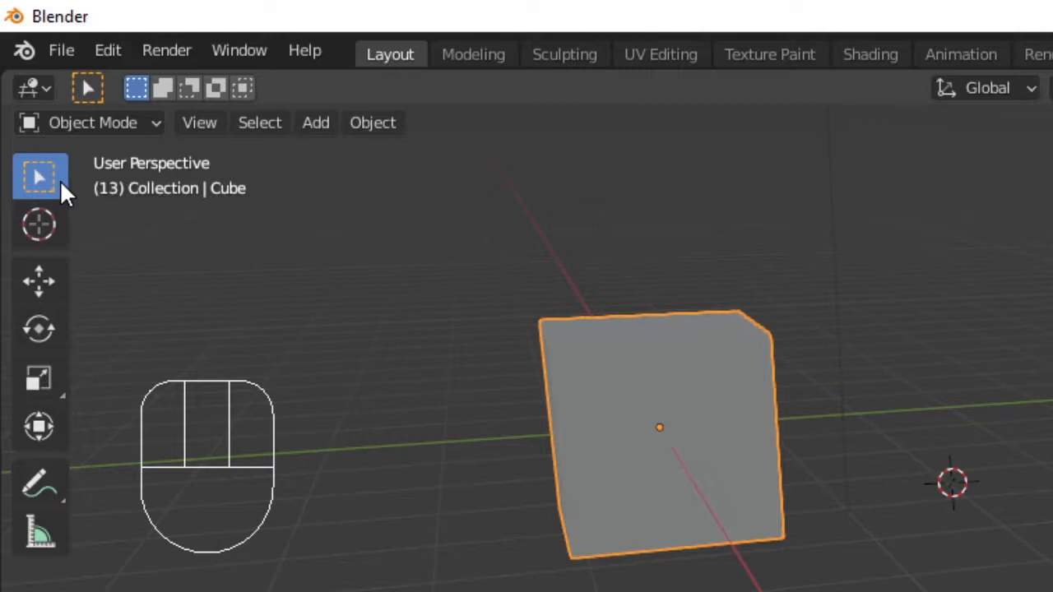
{"action": "mouse_move", "coordinate": [40, 178]}
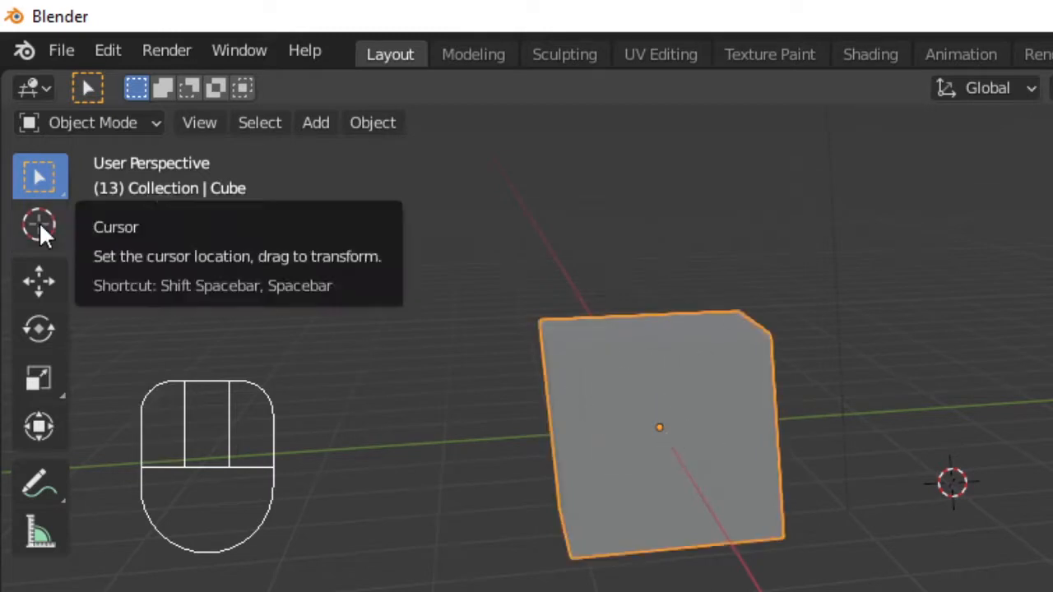
{"action": "left_click", "coordinate": [40, 224]}
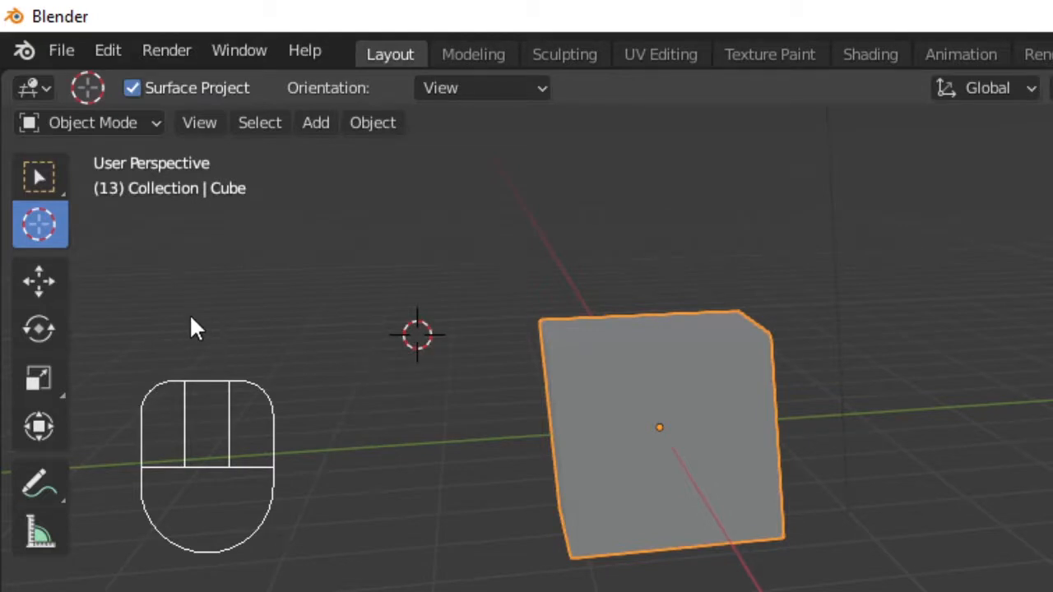
- Move the cube left toward the 3D cursor with the gizmo, then grab it freely with G
{"action": "left_click", "coordinate": [39, 280]}
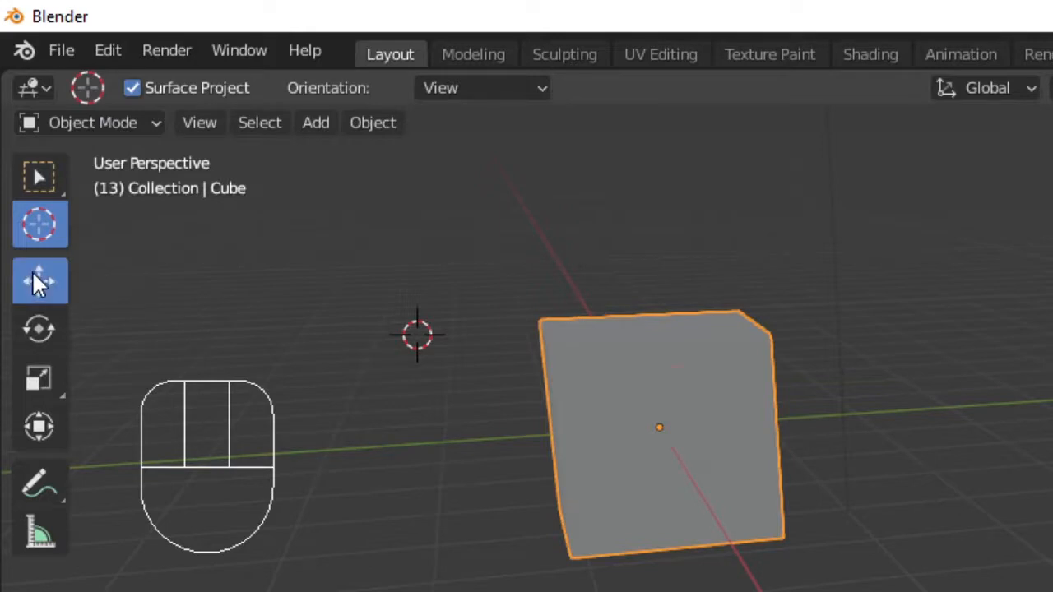
{"action": "left_click", "coordinate": [39, 280]}
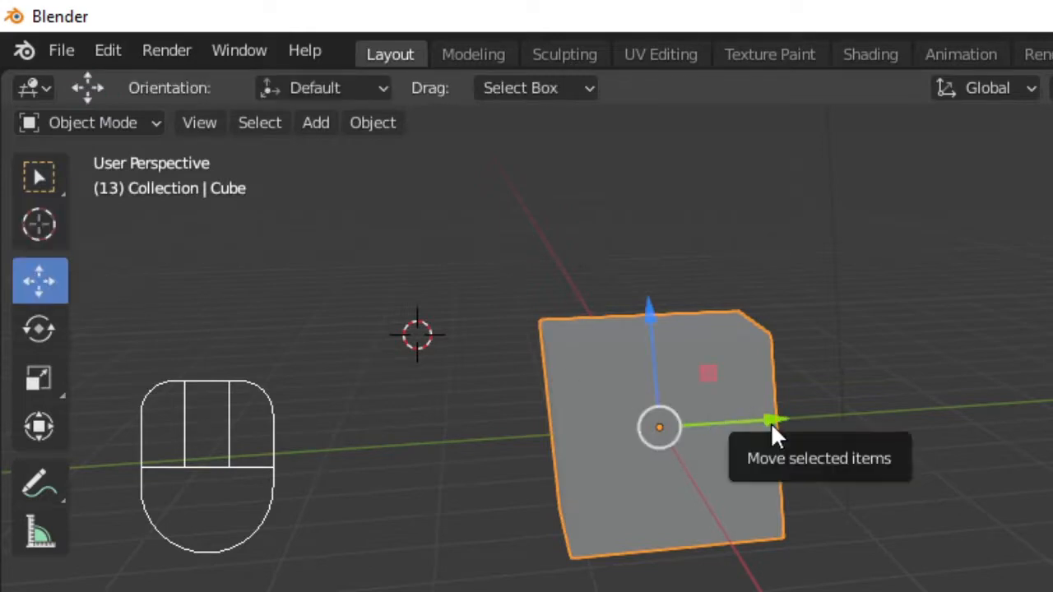
{"action": "left_click_drag", "start_coordinate": [770, 425], "coordinate": [666, 408]}
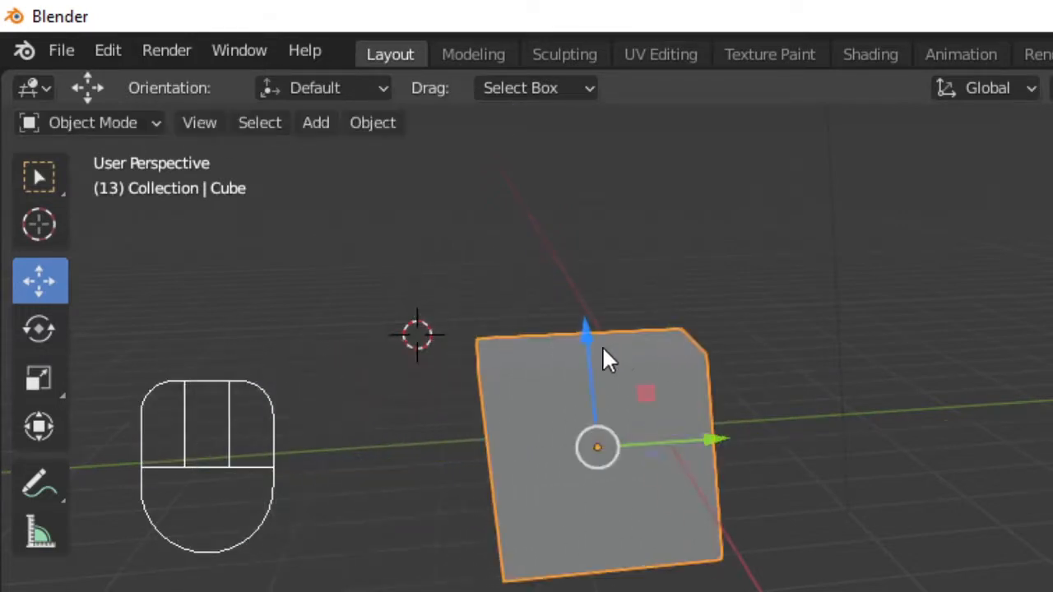
{"action": "key", "text": "g"}
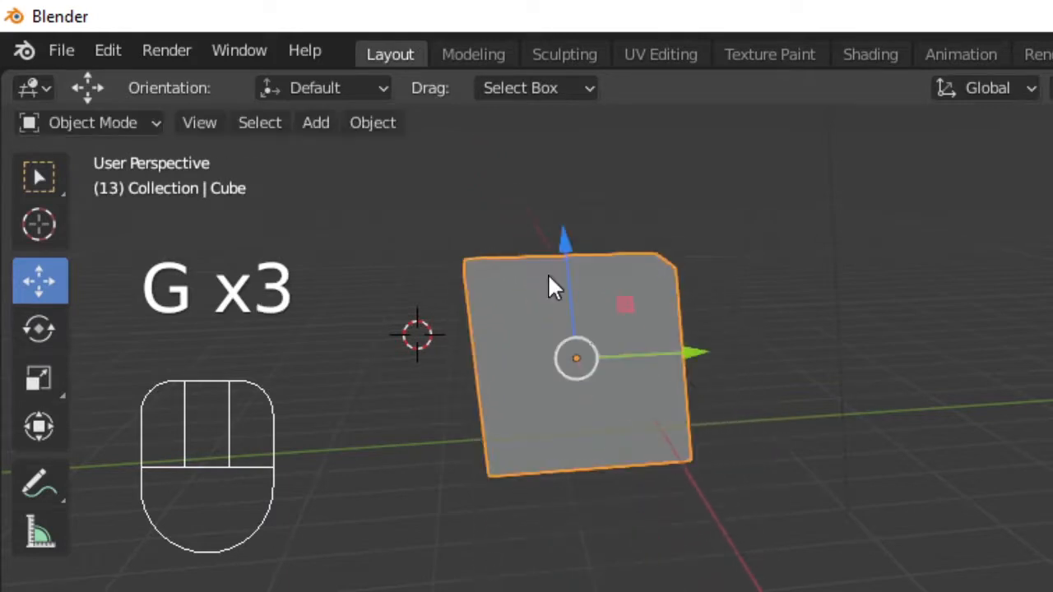
- Spin the cube around its vertical Z axis with the Rotate gizmo
{"action": "left_click", "coordinate": [39, 329]}
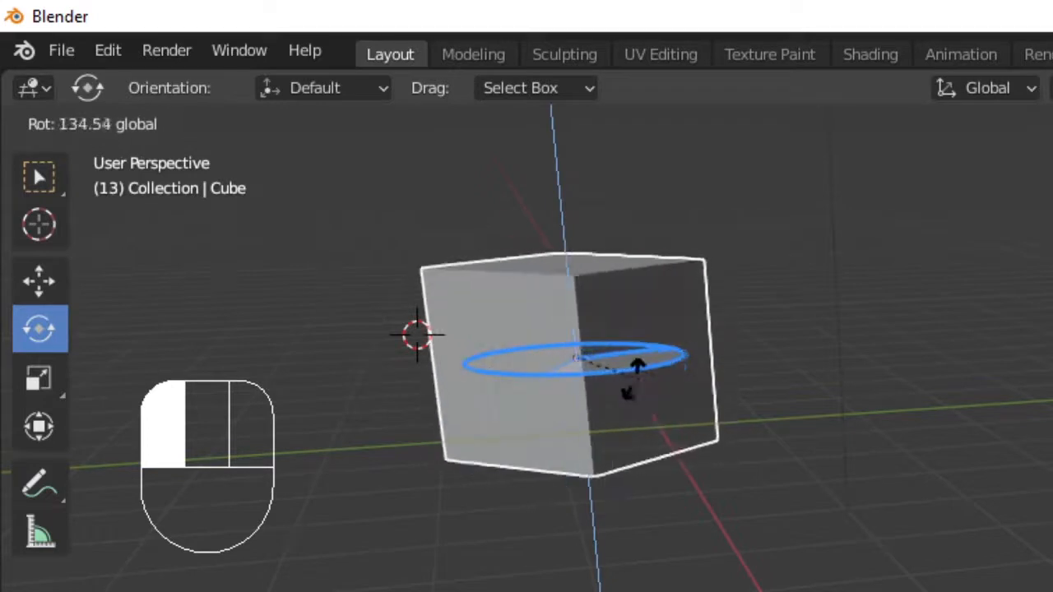
{"action": "left_click_drag", "start_coordinate": [666, 358], "coordinate": [584, 362]}
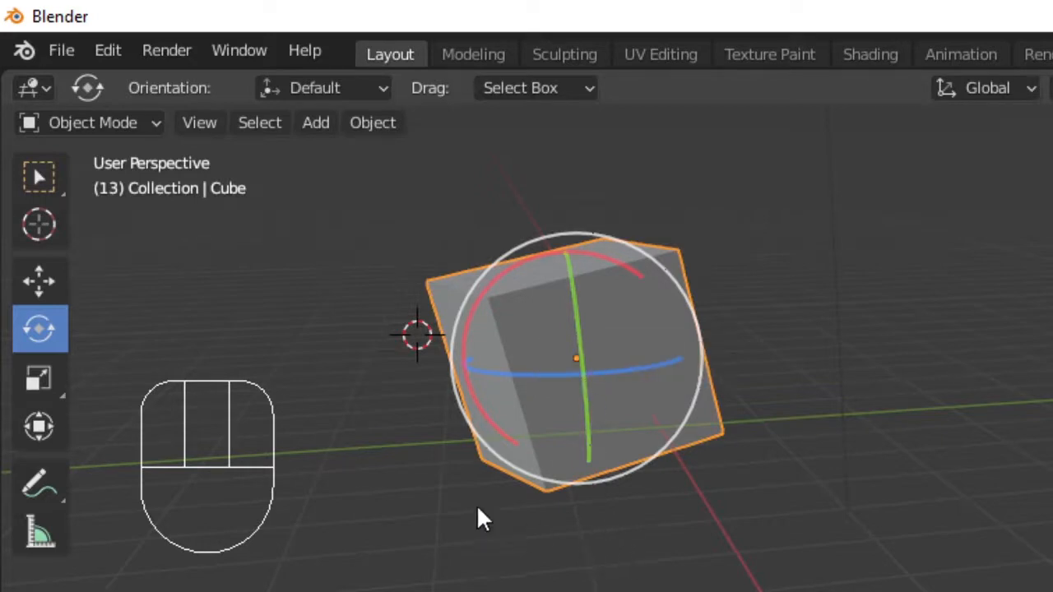
{"action": "mouse_move", "coordinate": [39, 378]}
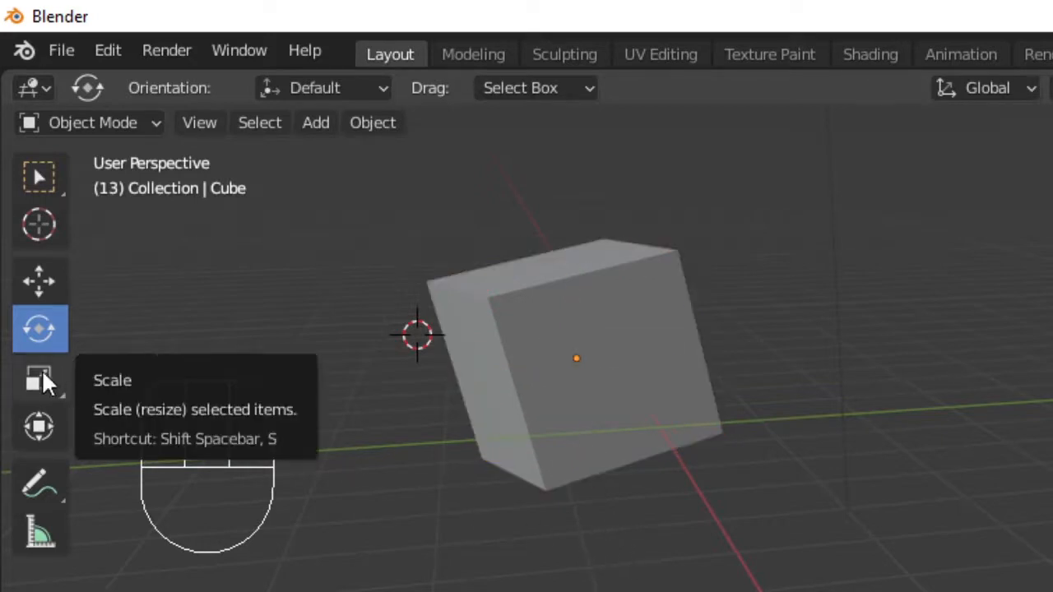
{"action": "left_click", "coordinate": [39, 378]}
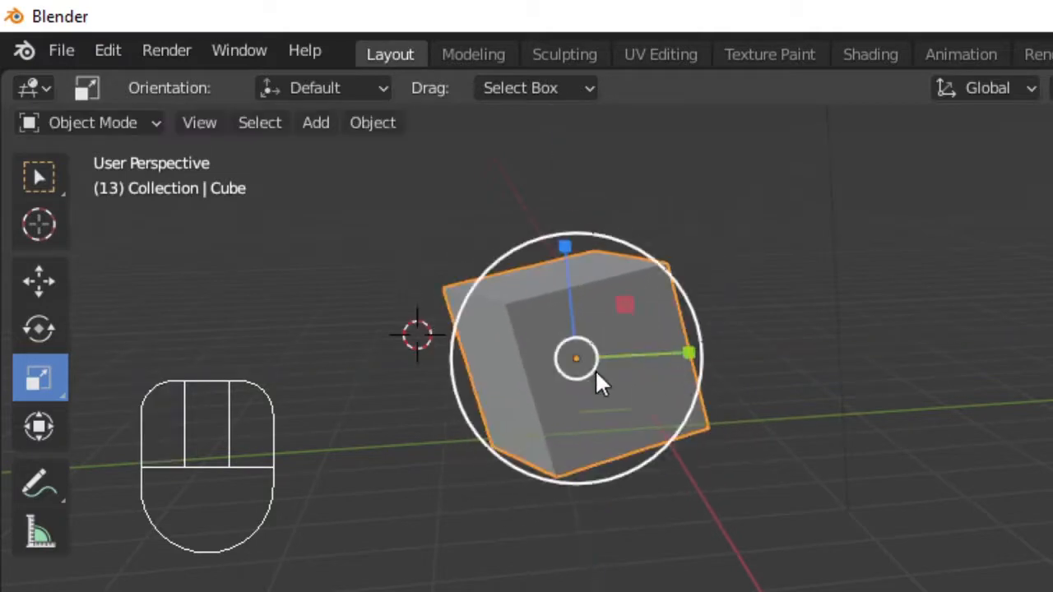
{"action": "key", "text": "s"}
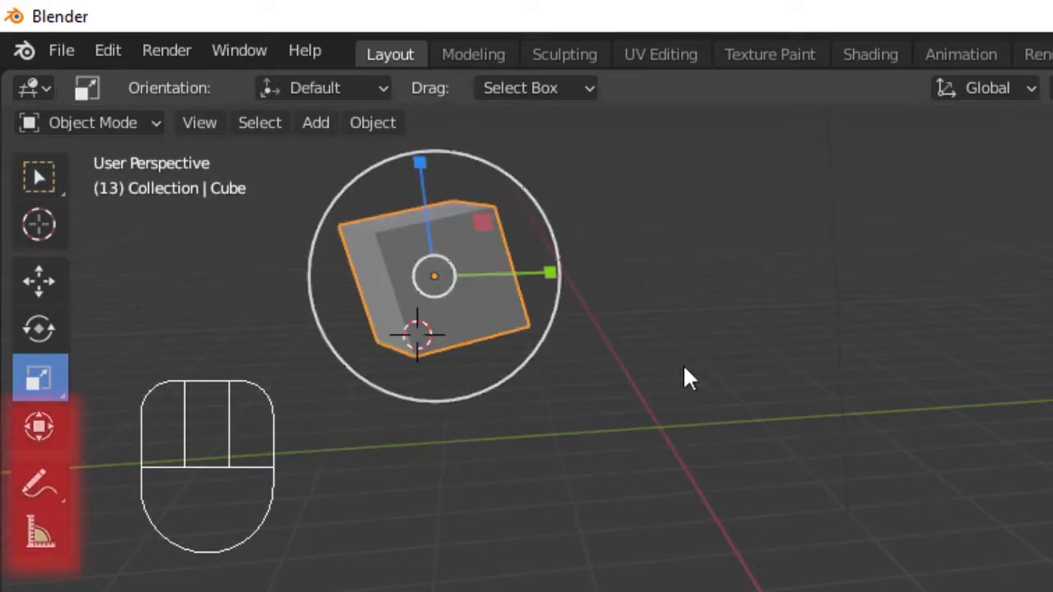
{"action": "key", "text": "g"}
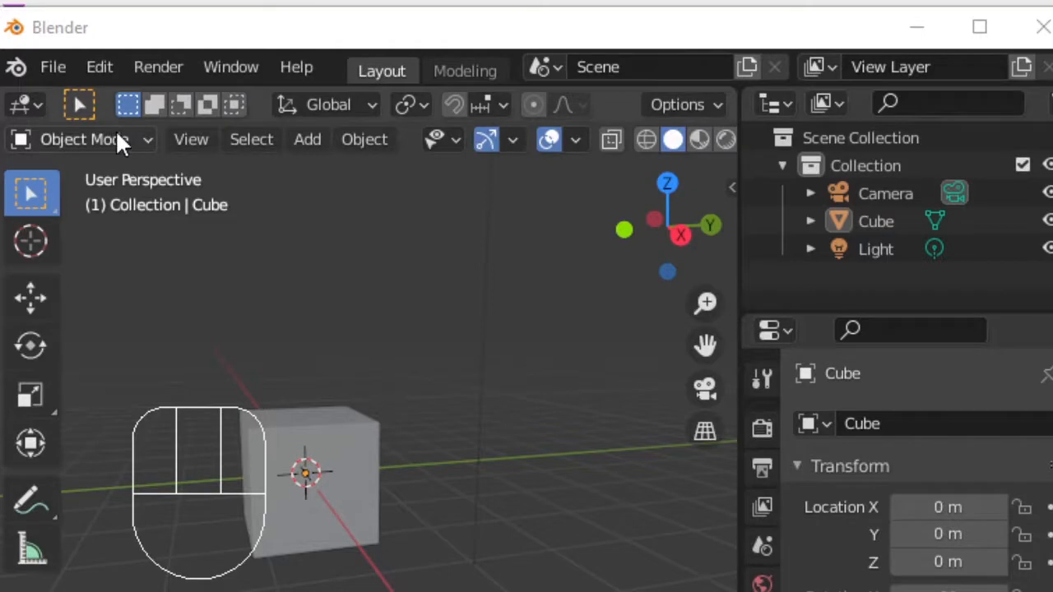
{"action": "left_click", "coordinate": [82, 138]}
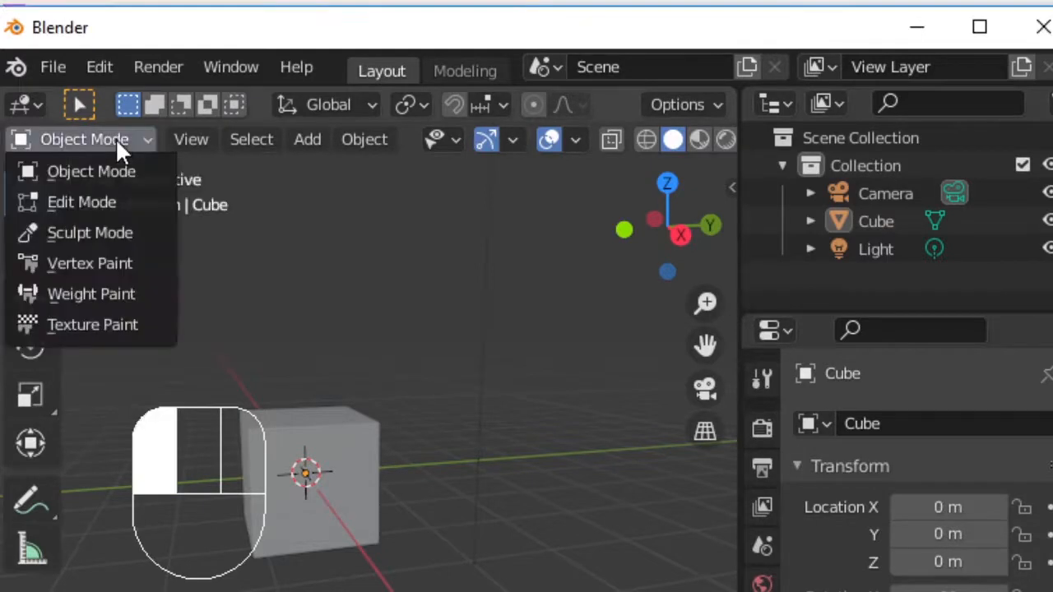
{"action": "mouse_move", "coordinate": [92, 293]}
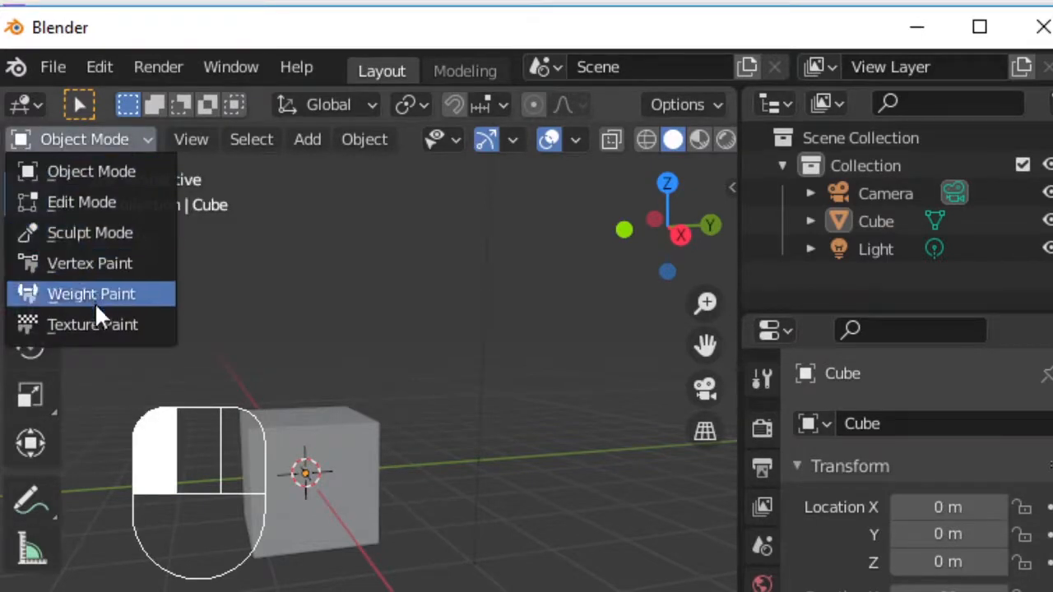
{"action": "mouse_move", "coordinate": [107, 171]}
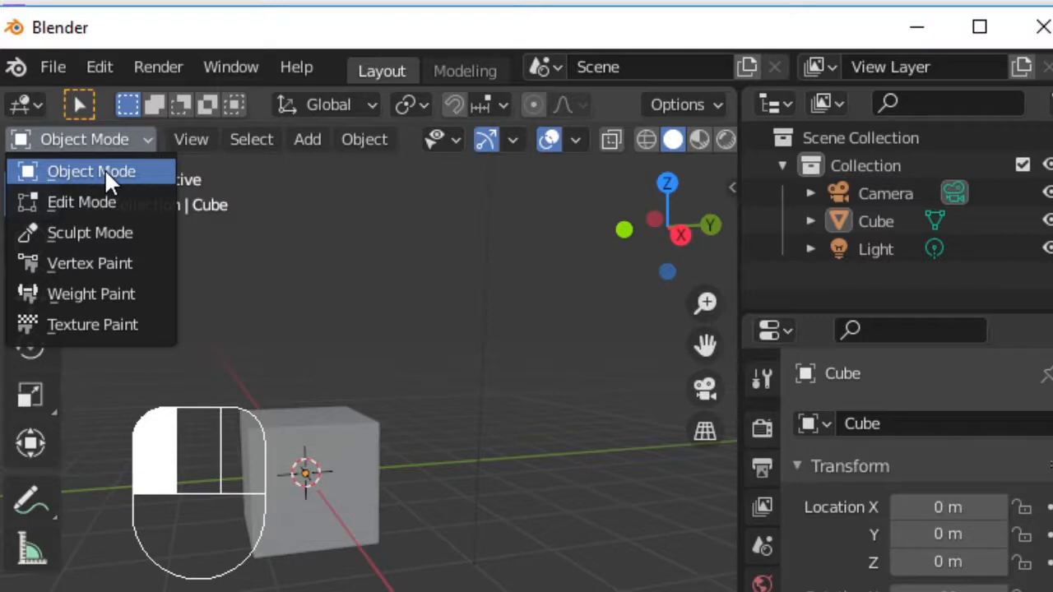
{"action": "mouse_move", "coordinate": [82, 203]}
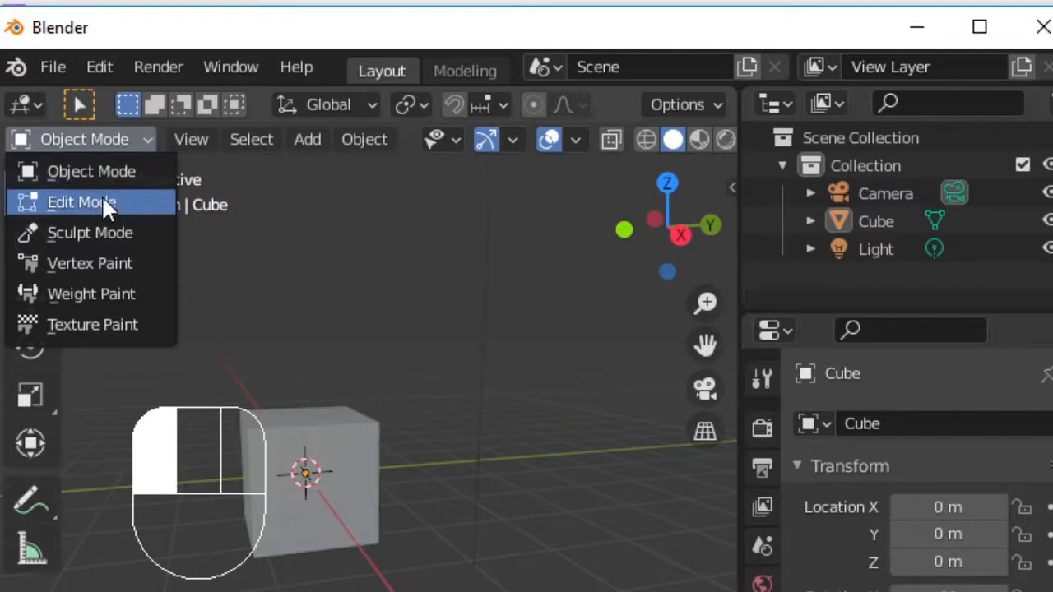
{"action": "mouse_move", "coordinate": [81, 202]}
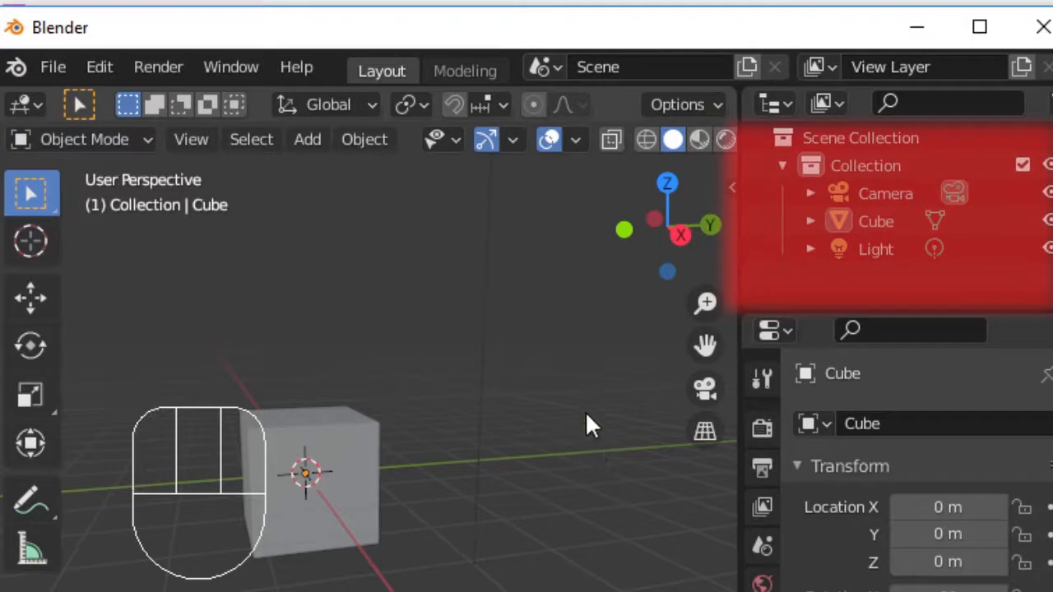
- Orbit around the default cube and zoom out until camera, light and cube are all in view
{"action": "left_click_drag", "start_coordinate": [592, 424], "coordinate": [387, 461]}
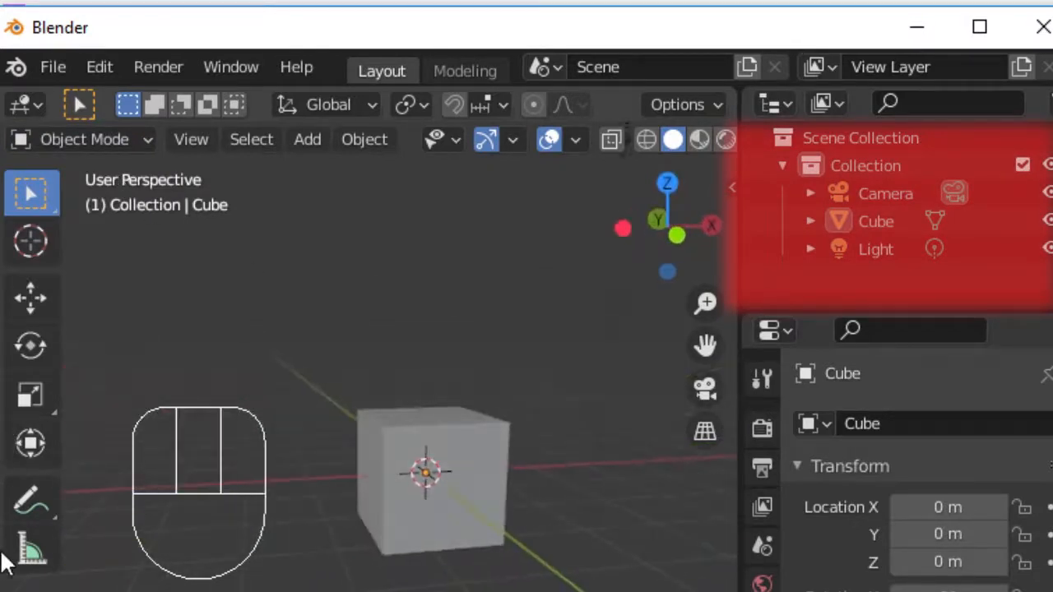
{"action": "scroll", "scroll_direction": "down", "scroll_amount": 3}
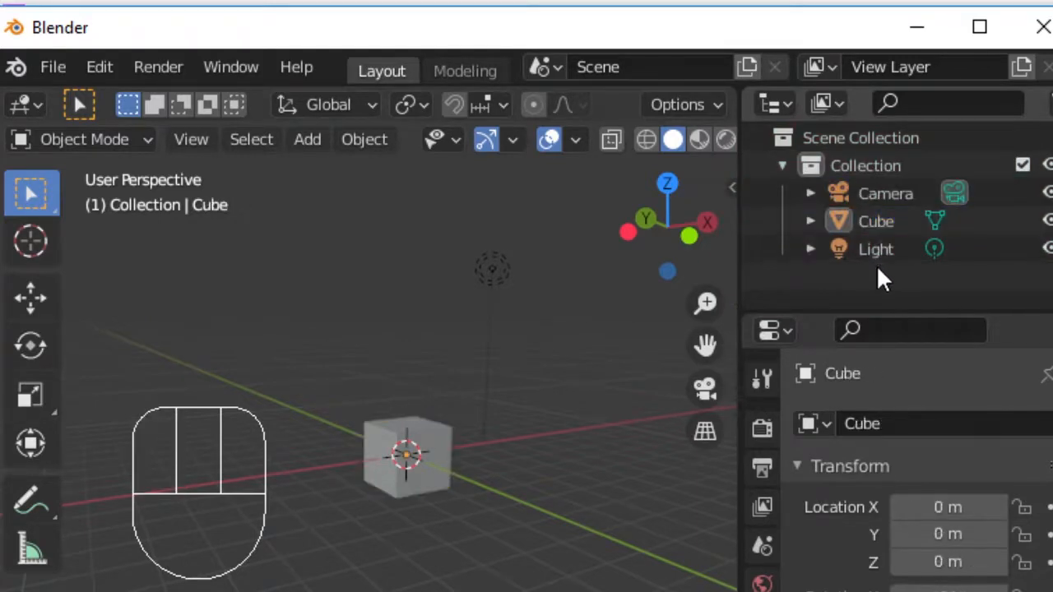
- Select the cube and cycle through side, rotated and straight-down preset viewpoints
{"action": "left_click", "coordinate": [408, 452]}
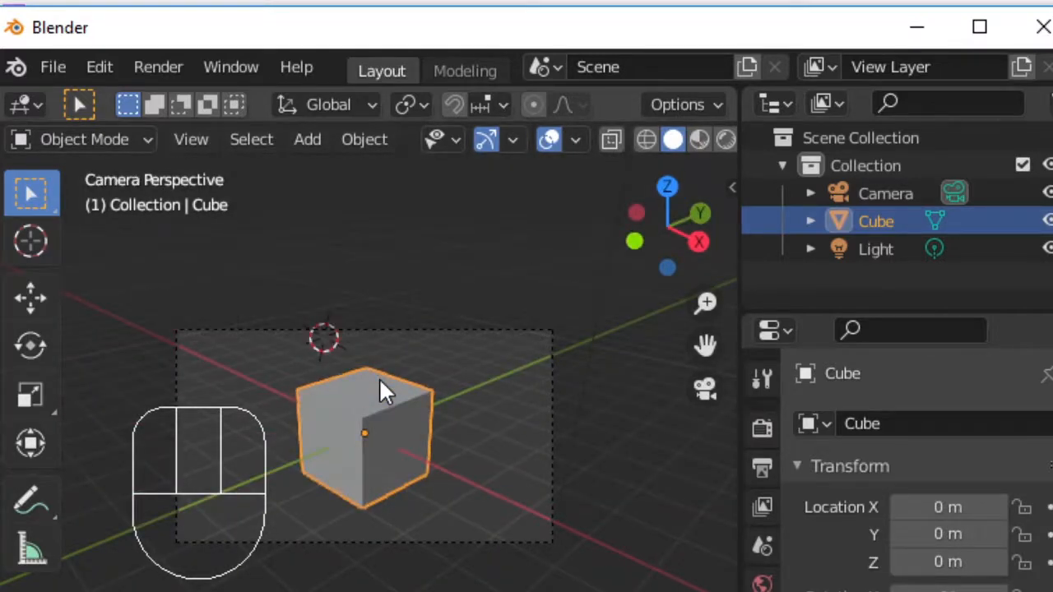
{"action": "key", "text": "KP_1"}
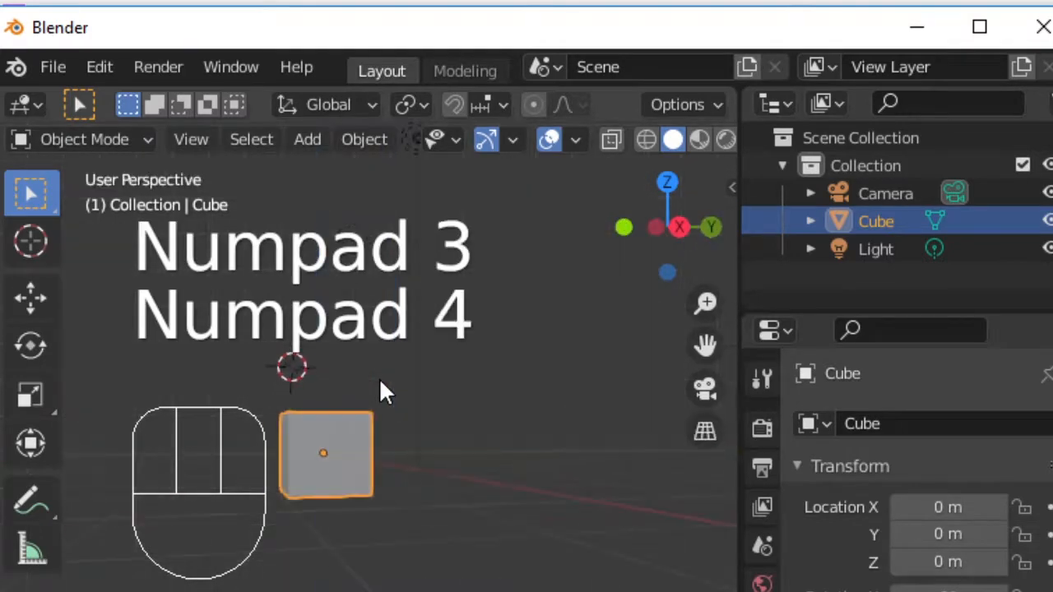
{"action": "key", "text": "KP_4"}
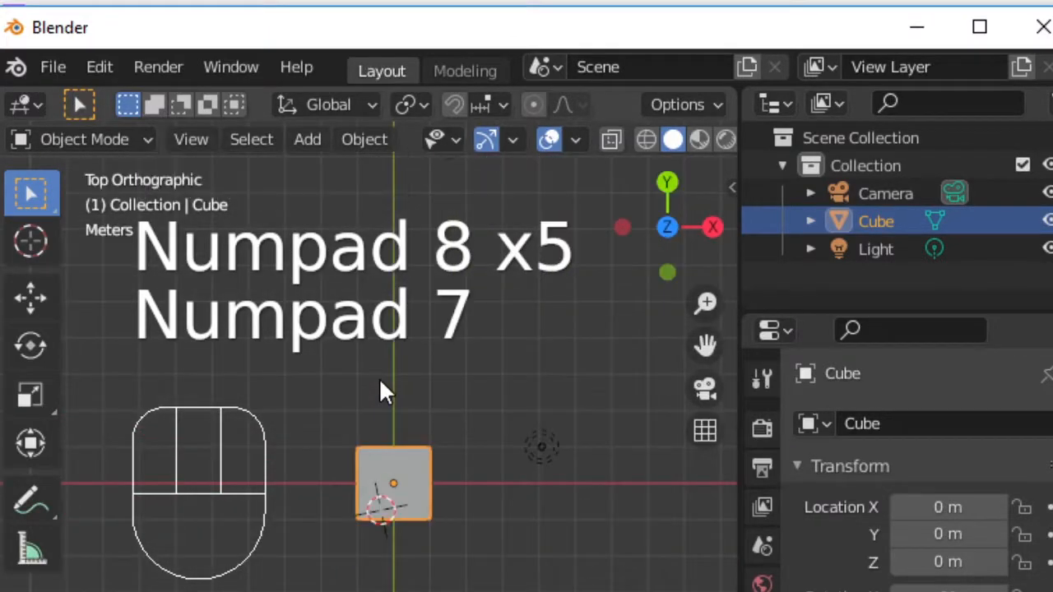
{"action": "key", "text": "KP_9"}
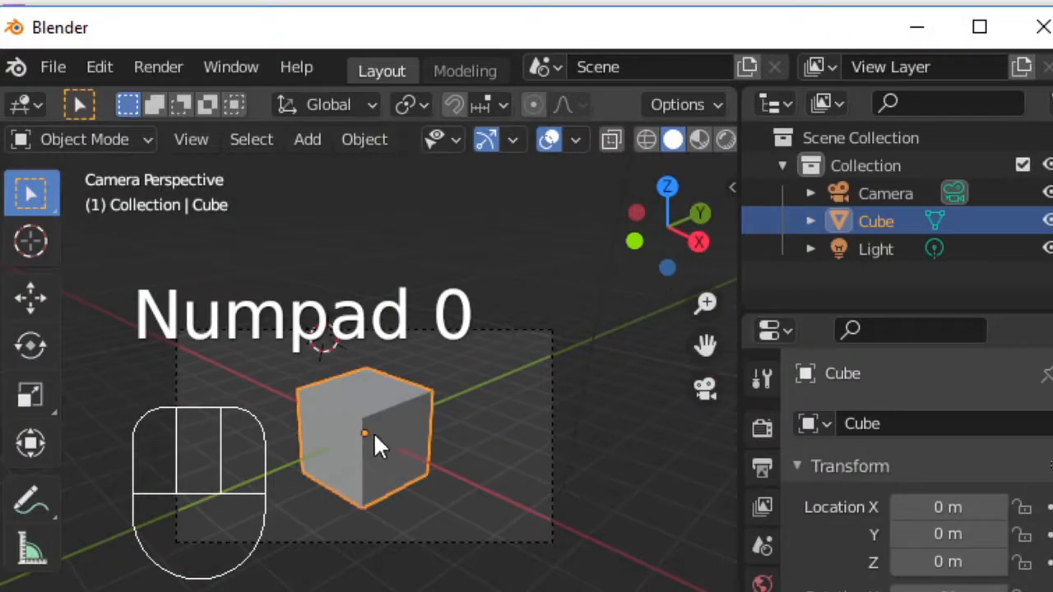
- Switch to camera view, delete the cube, undo to restore it, then request deletion again
{"action": "key", "text": "KP_0"}
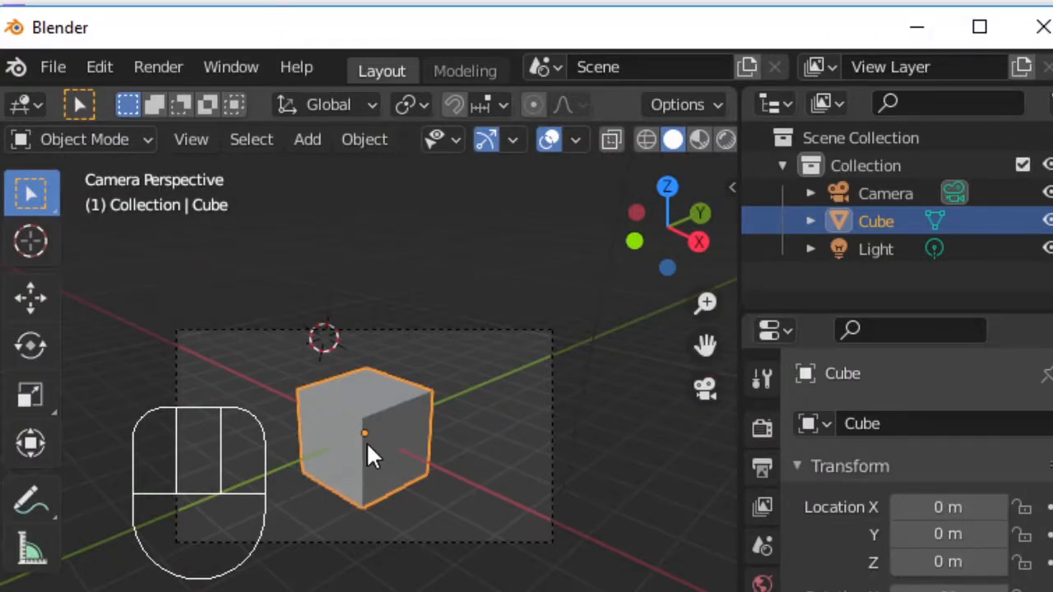
{"action": "key", "text": "Delete"}
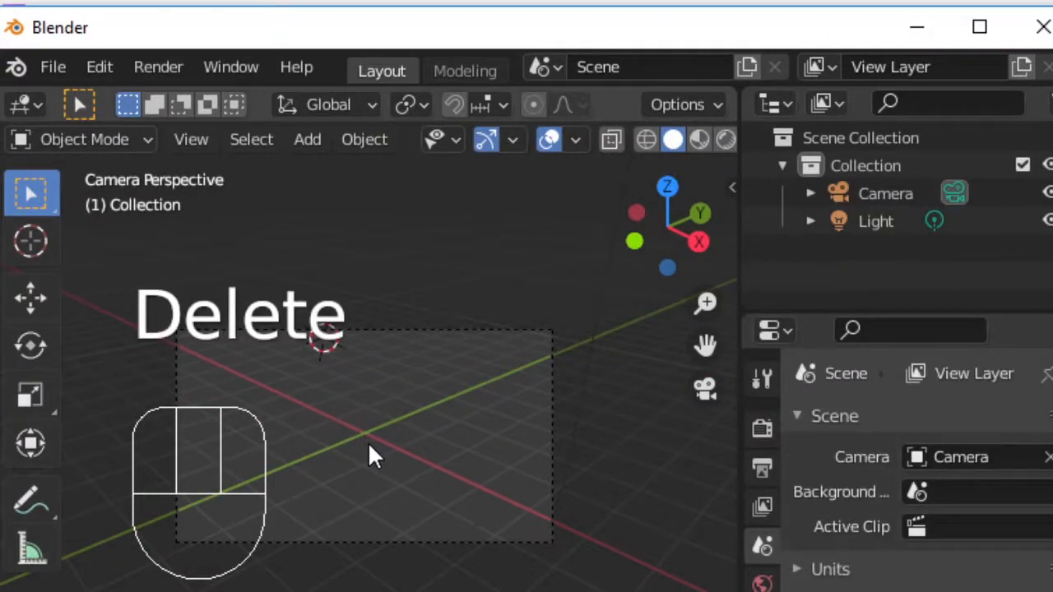
{"action": "key", "text": "ctrl+z"}
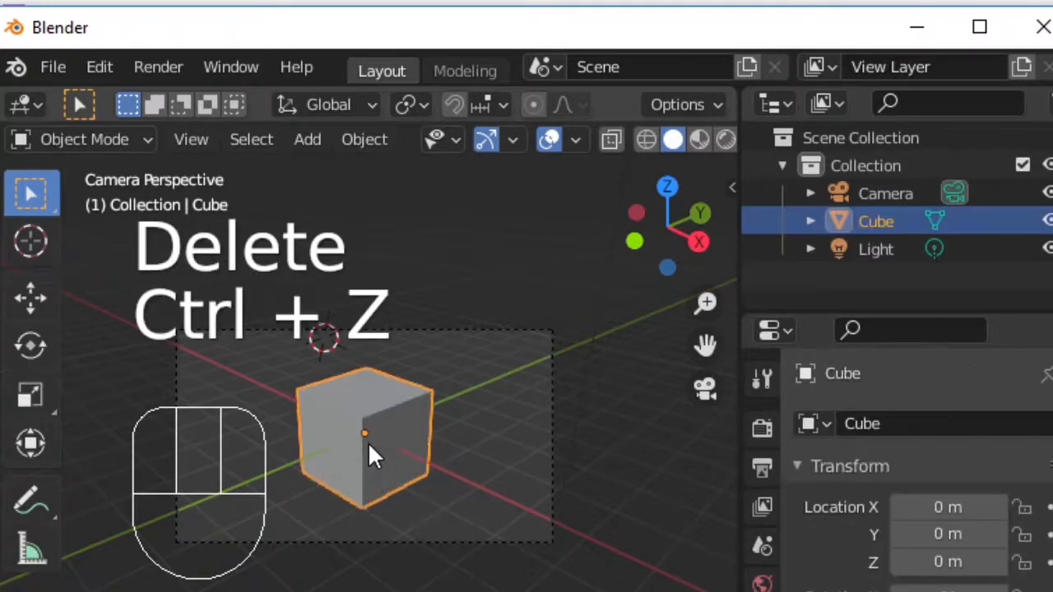
{"action": "key", "text": "x"}
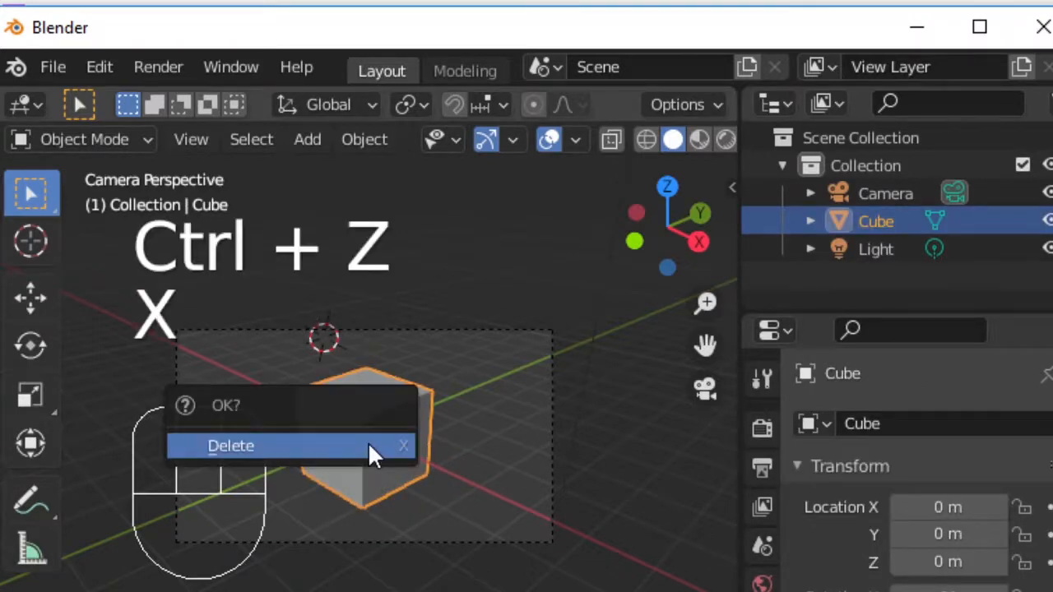
- Confirm deleting the cube and add a UV sphere from the Mesh add menu
{"action": "left_click", "coordinate": [230, 444]}
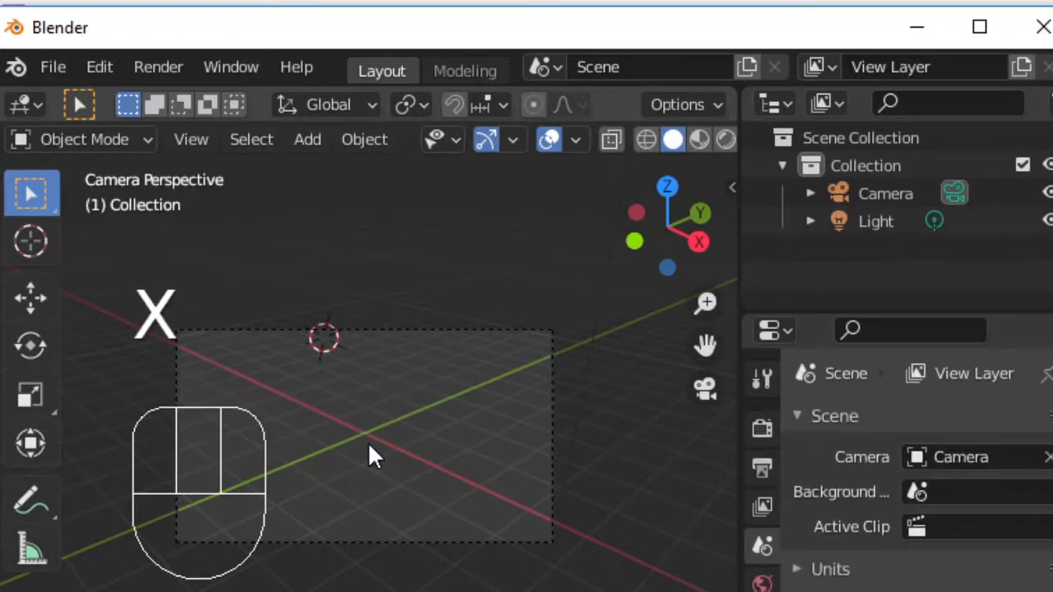
{"action": "left_click", "coordinate": [306, 138]}
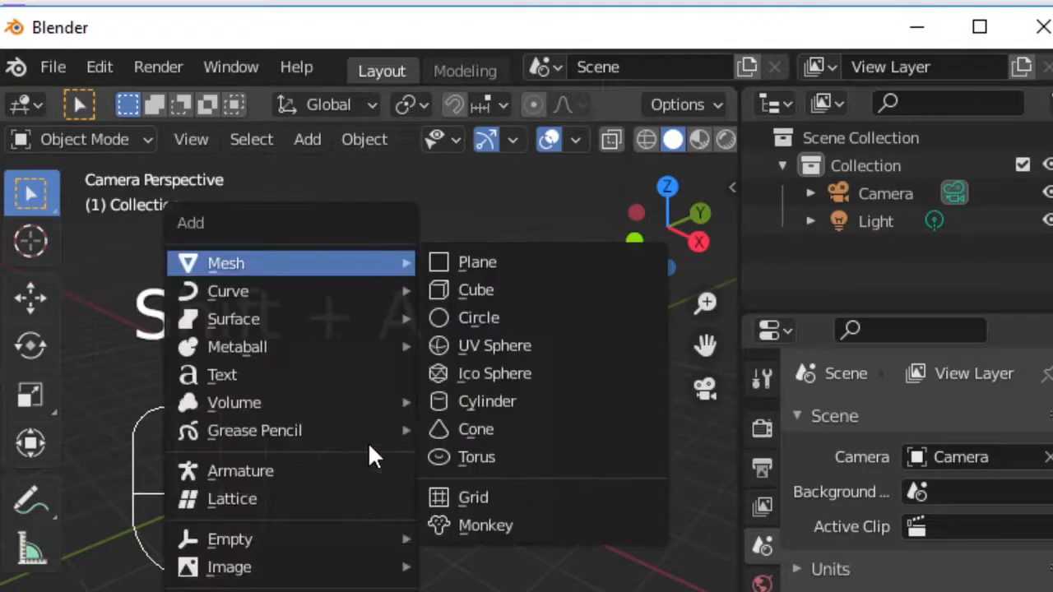
{"action": "mouse_move", "coordinate": [476, 289]}
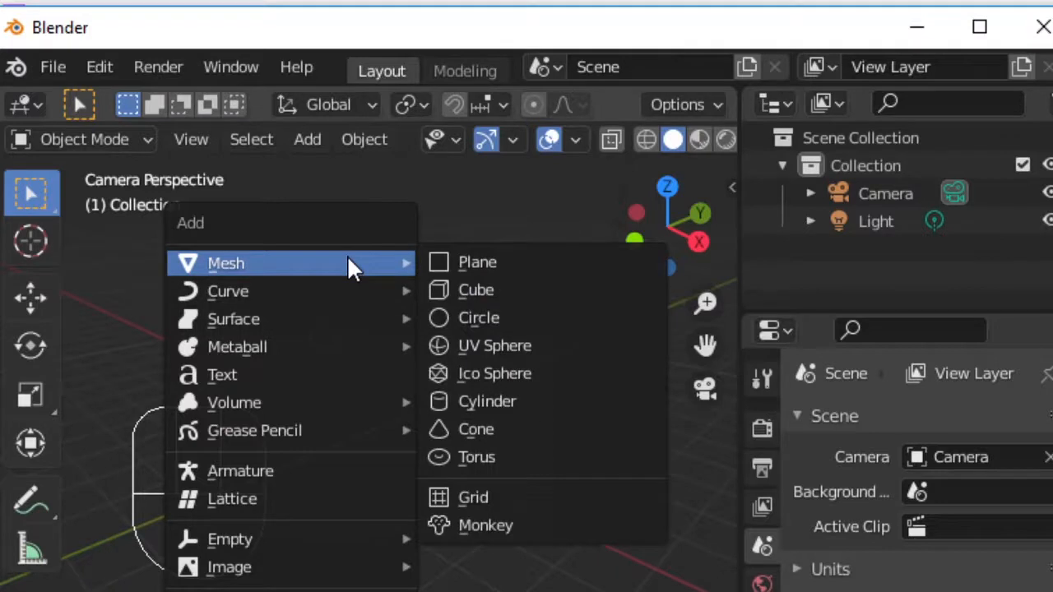
{"action": "left_click", "coordinate": [493, 345]}
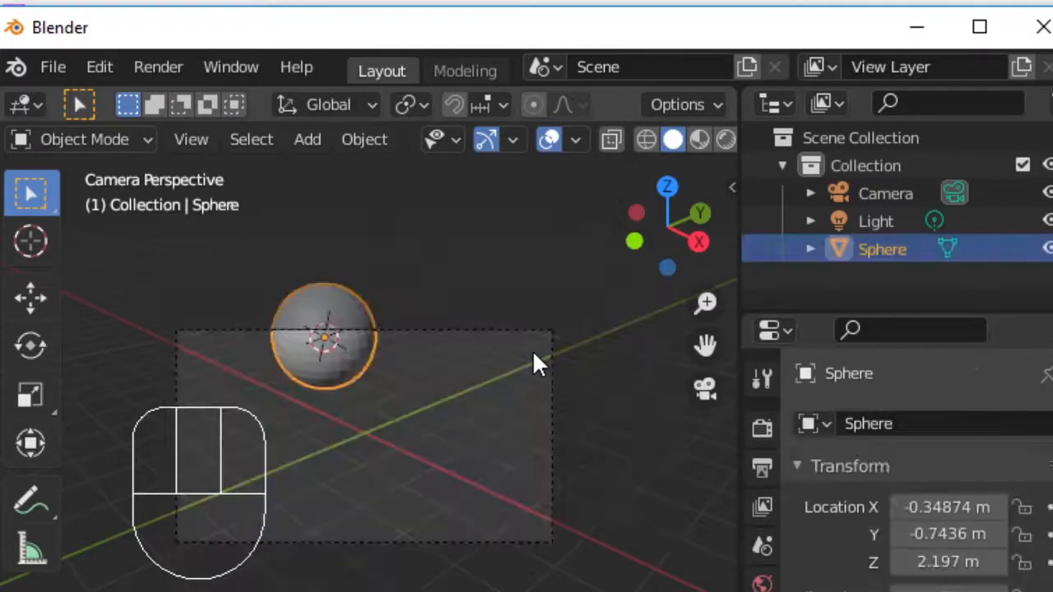
- Move the sphere, scale it to about 0.6 and duplicate it into five spheres spread around
{"action": "key", "text": "g"}
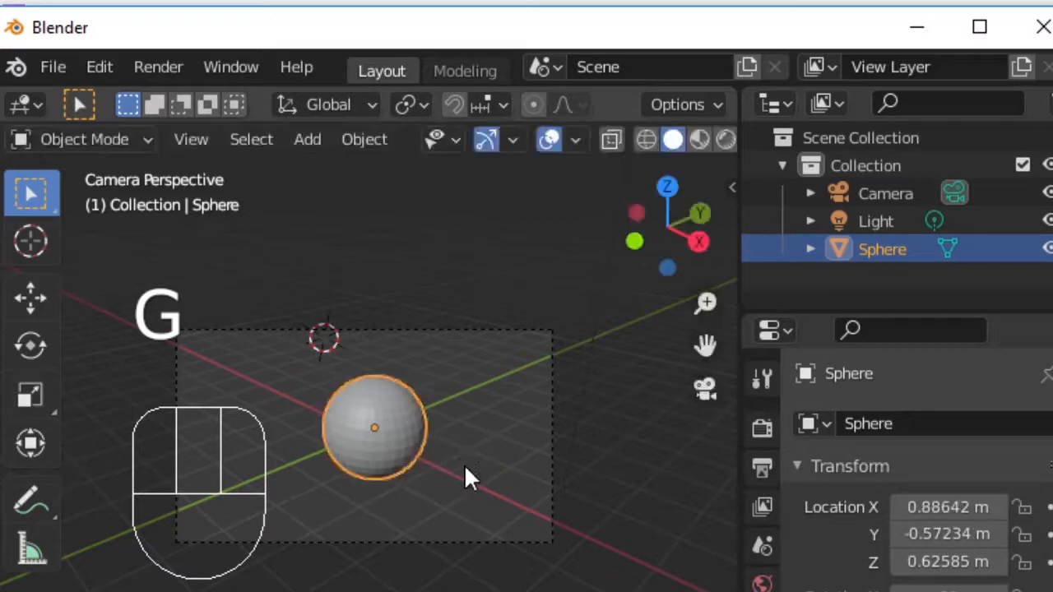
{"action": "key", "text": "s"}
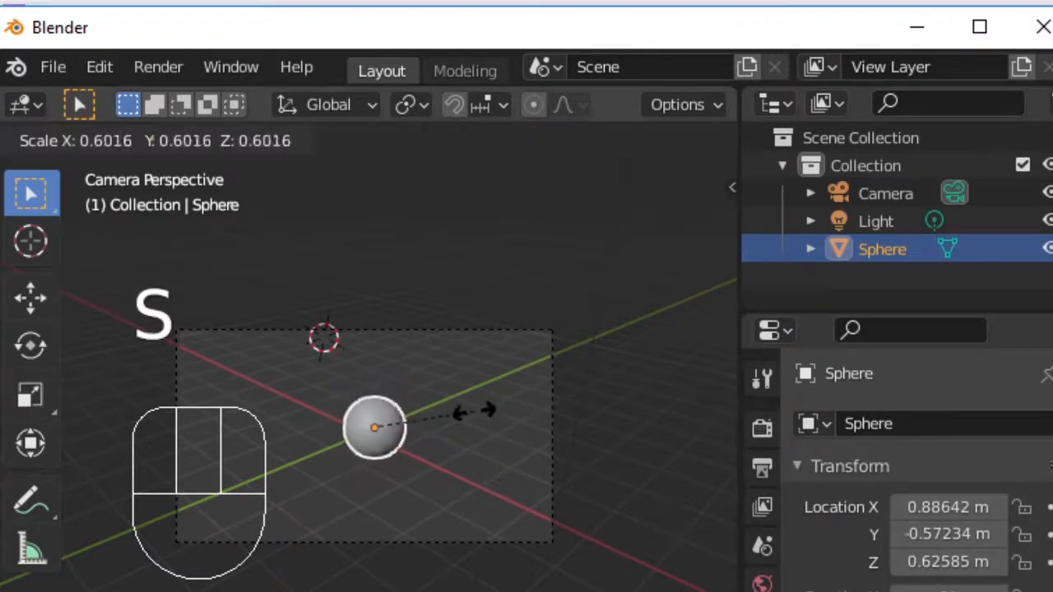
{"action": "key", "text": "shift+d"}
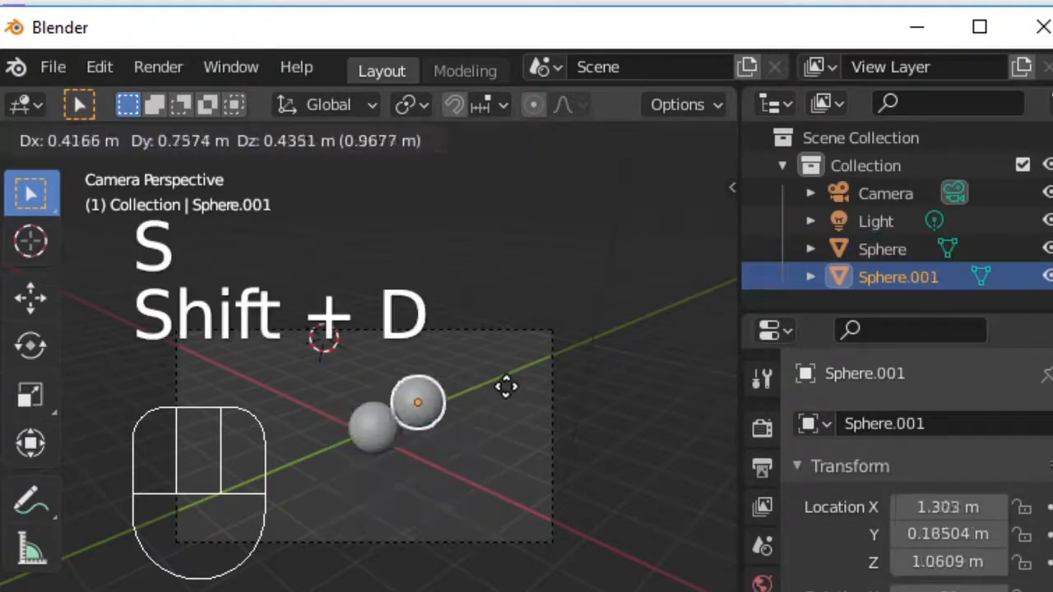
{"action": "key", "text": "shift+d"}
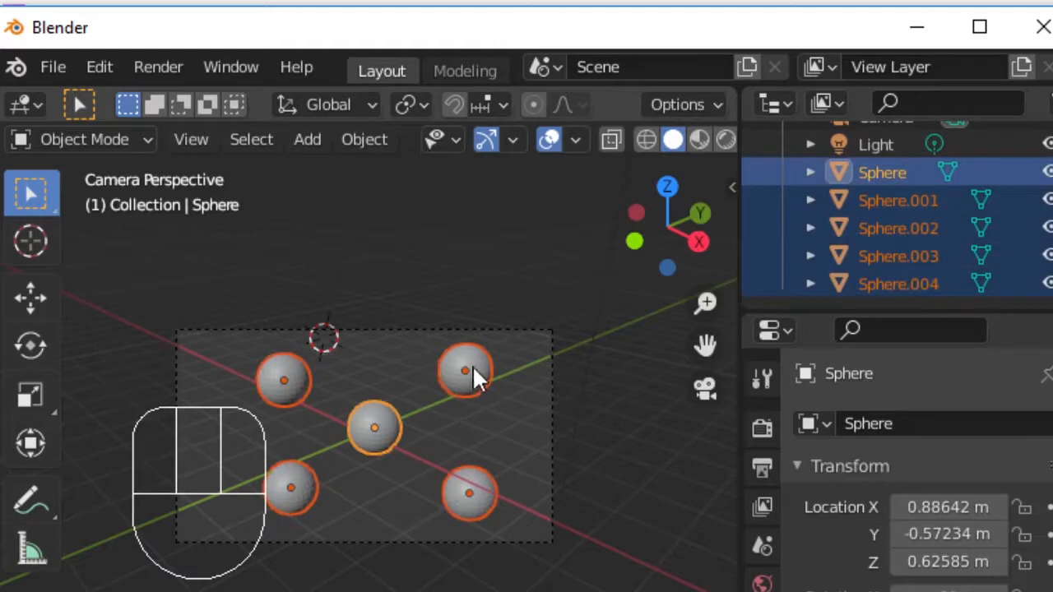
{"action": "key", "text": "r"}
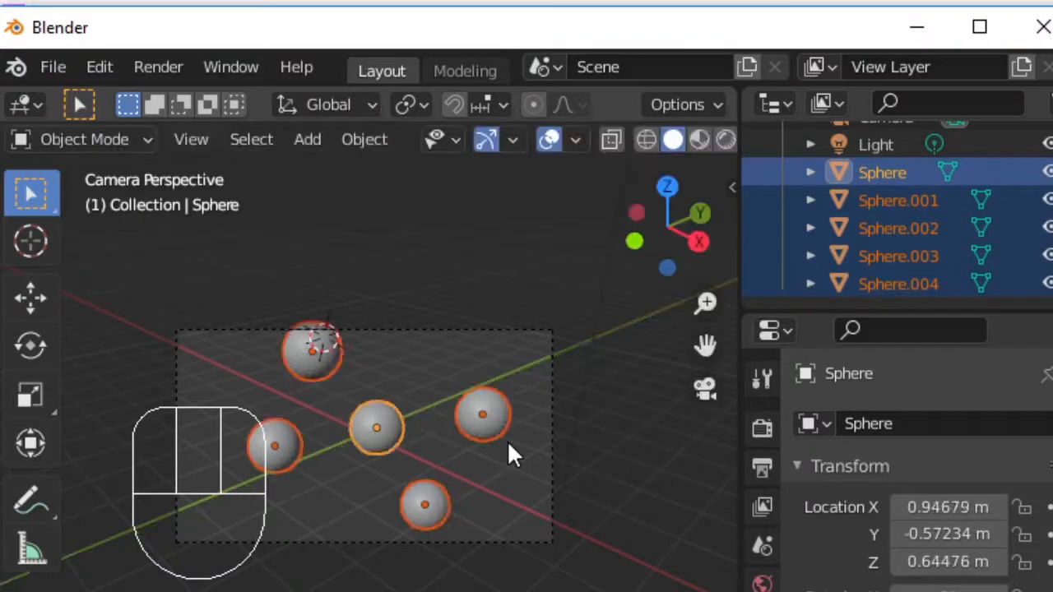
- Join the selected spheres into one Sphere object with Ctrl+J
{"action": "key", "text": "ctrl+j"}
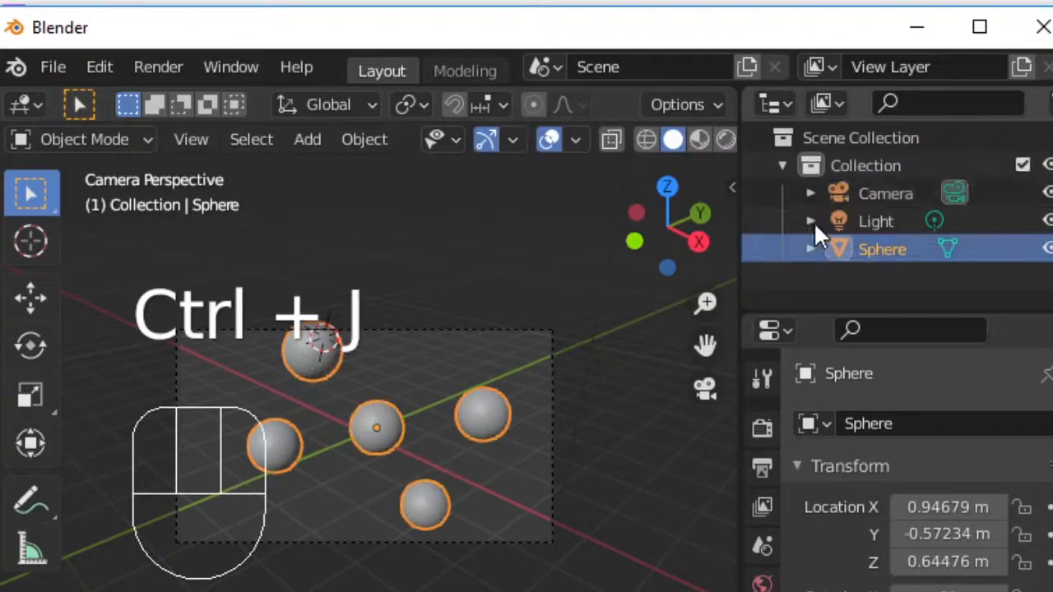
{"action": "key", "text": "ctrl+j"}
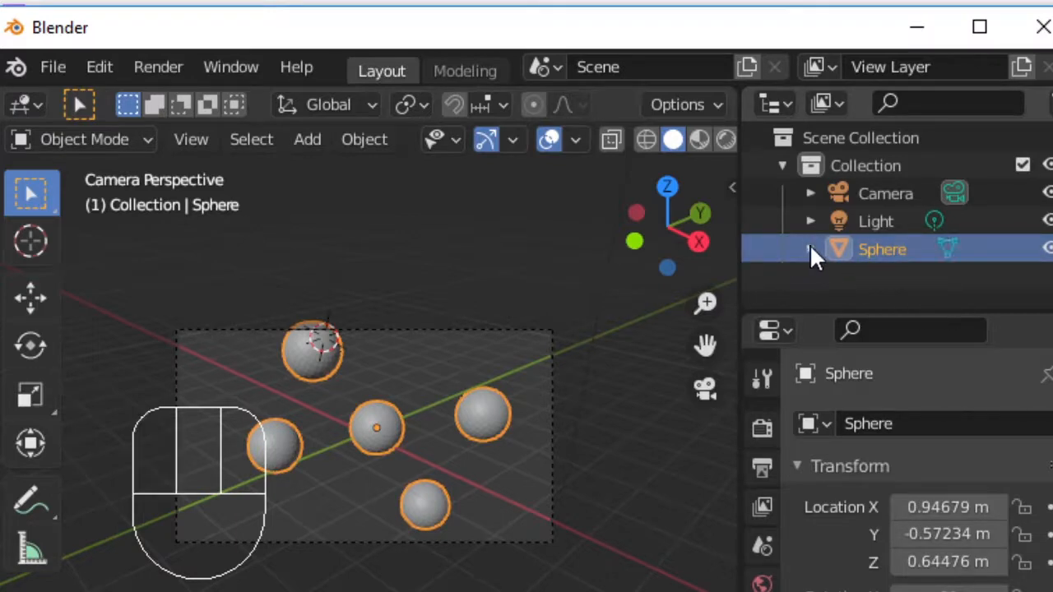
{"action": "key", "text": "s"}
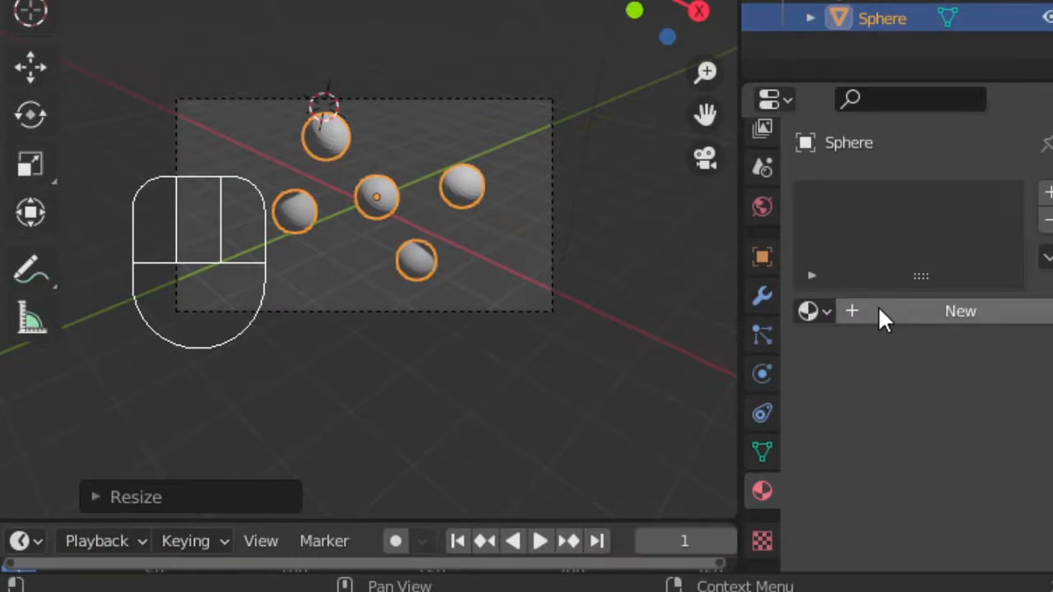
{"action": "mouse_move", "coordinate": [961, 311]}
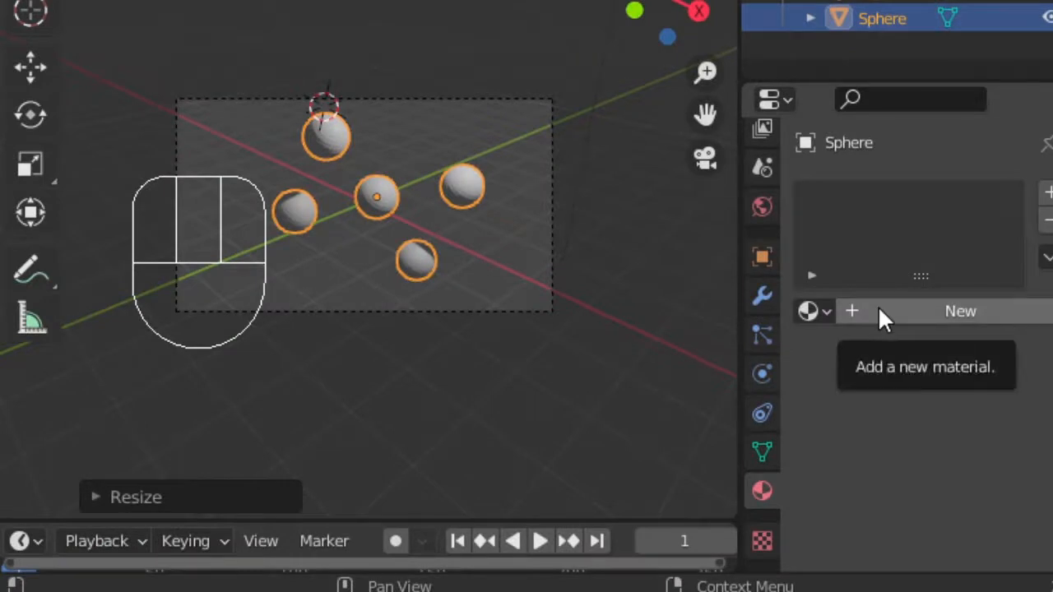
- Create a new material on the joined spheres for the green base colour
{"action": "left_click", "coordinate": [960, 311]}
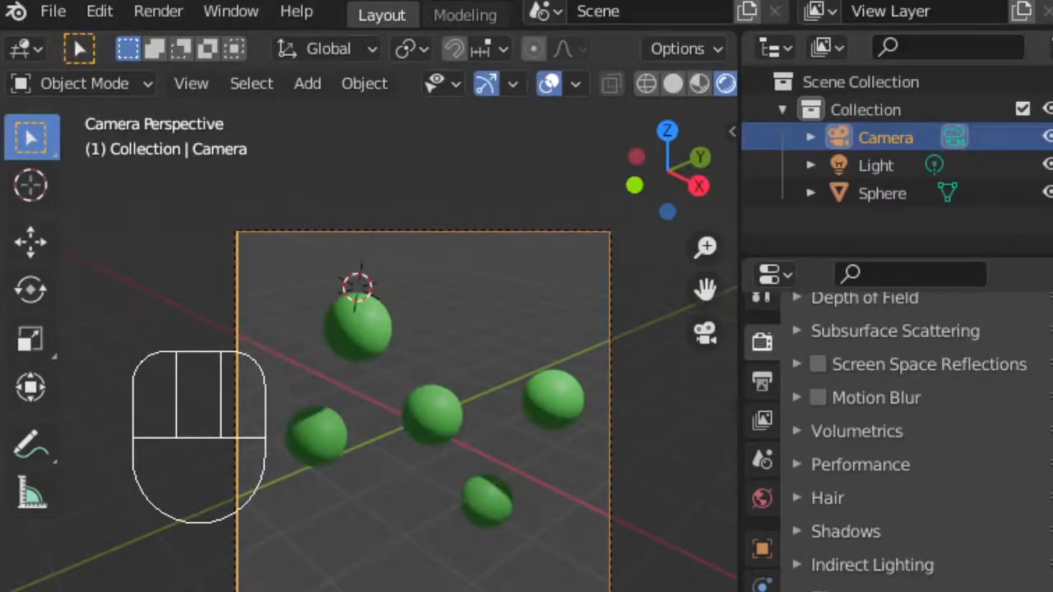
{"action": "mouse_move", "coordinate": [644, 82]}
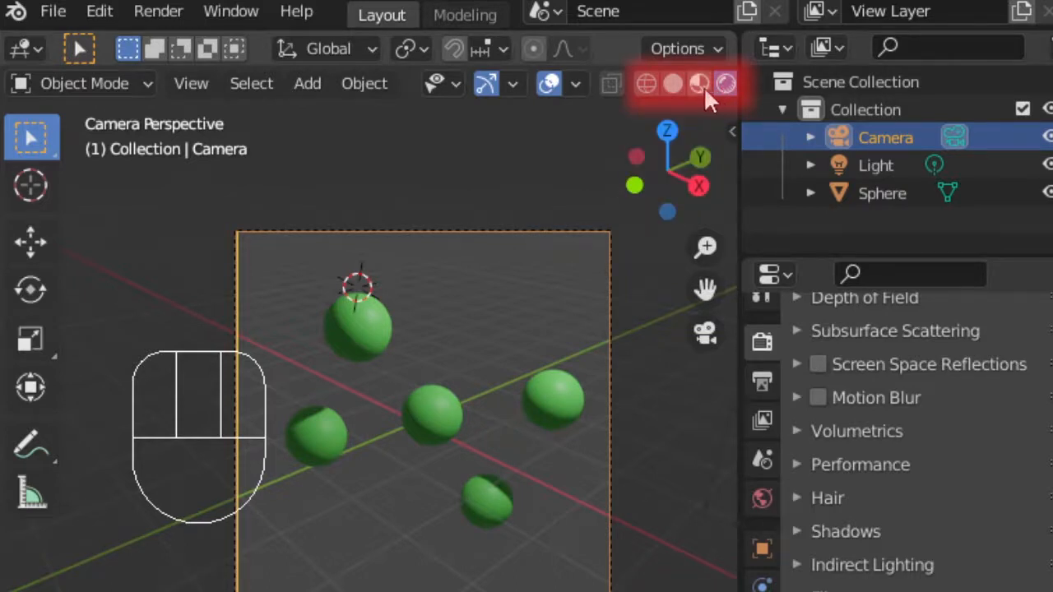
{"action": "left_click", "coordinate": [725, 82]}
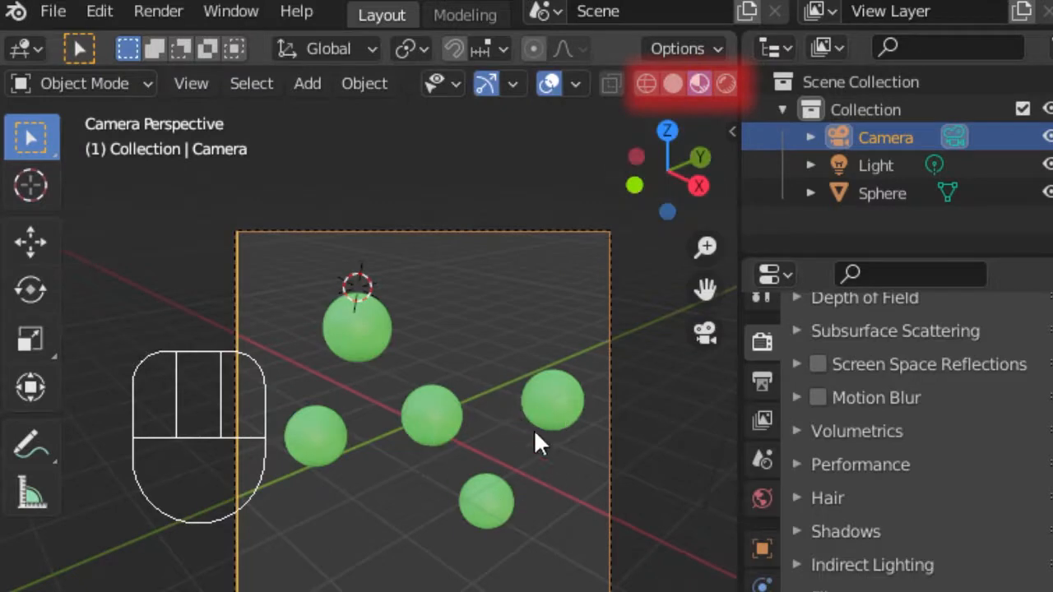
{"action": "mouse_move", "coordinate": [575, 299]}
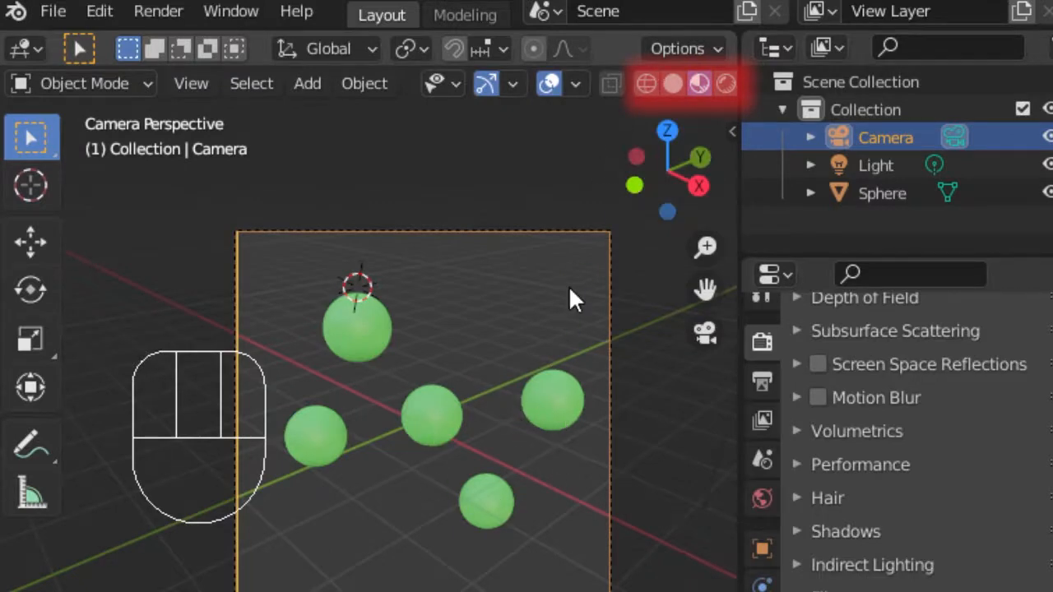
{"action": "left_click", "coordinate": [673, 83]}
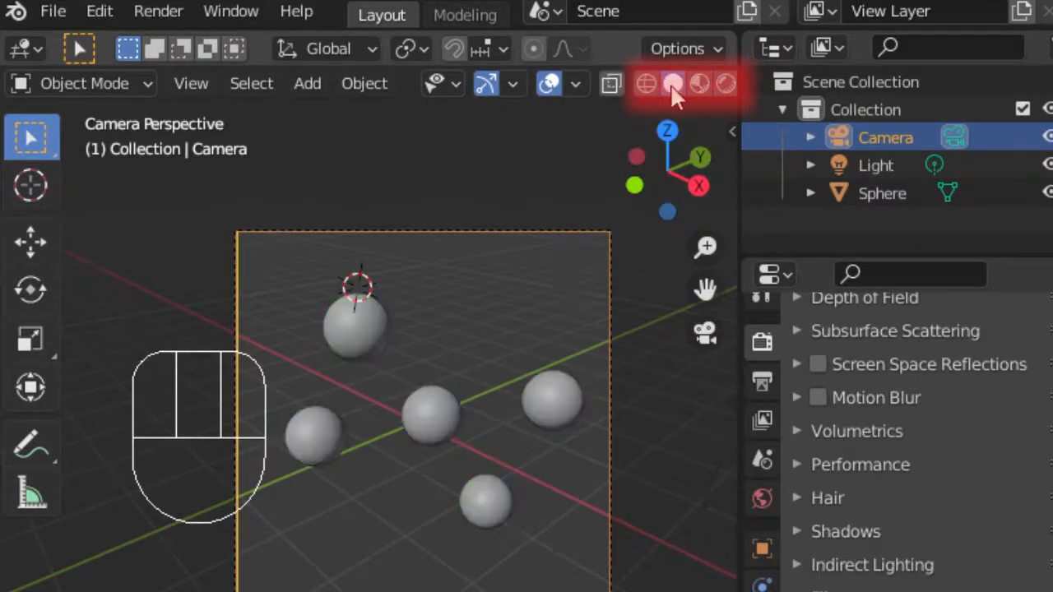
{"action": "left_click", "coordinate": [644, 82]}
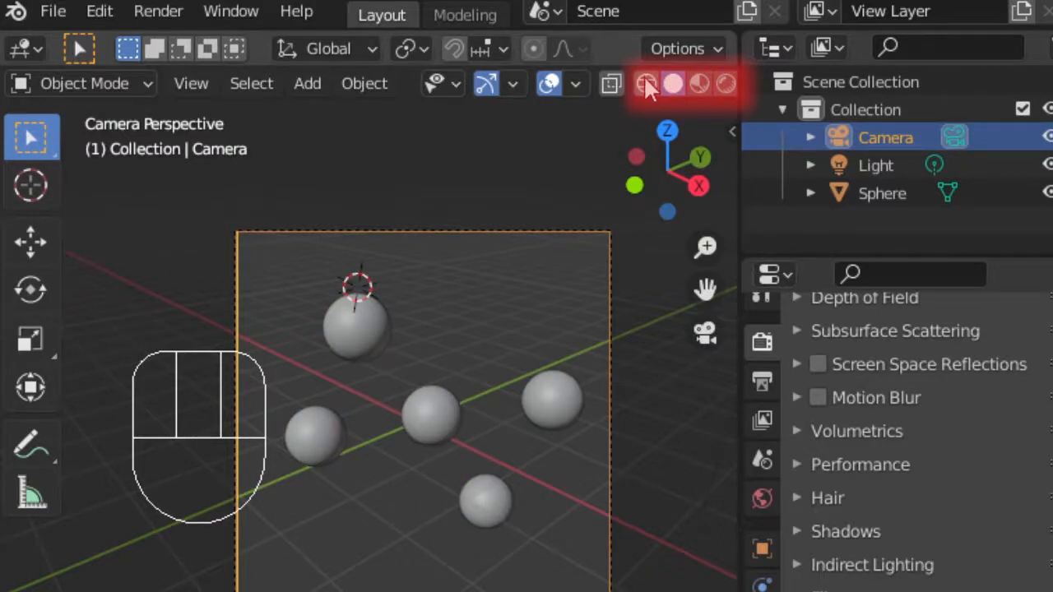
{"action": "left_click", "coordinate": [645, 82]}
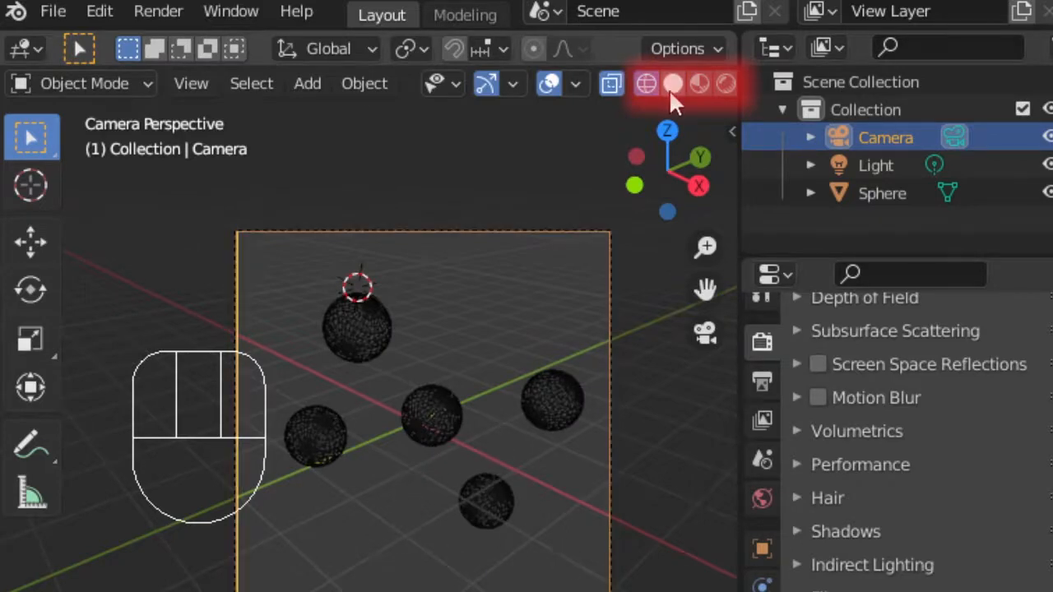
{"action": "left_click", "coordinate": [672, 82]}
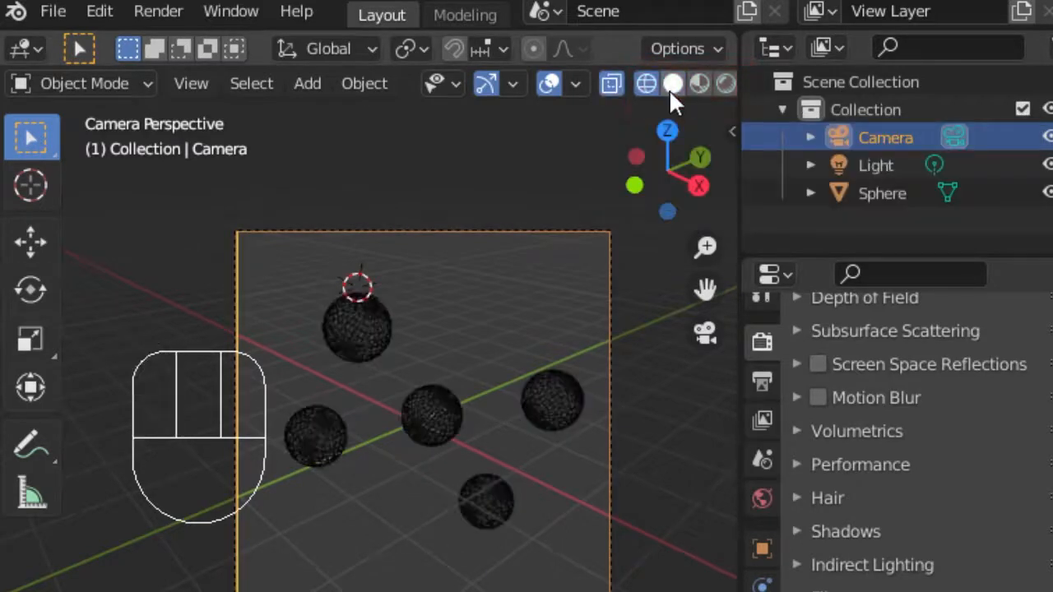
{"action": "left_click", "coordinate": [726, 82]}
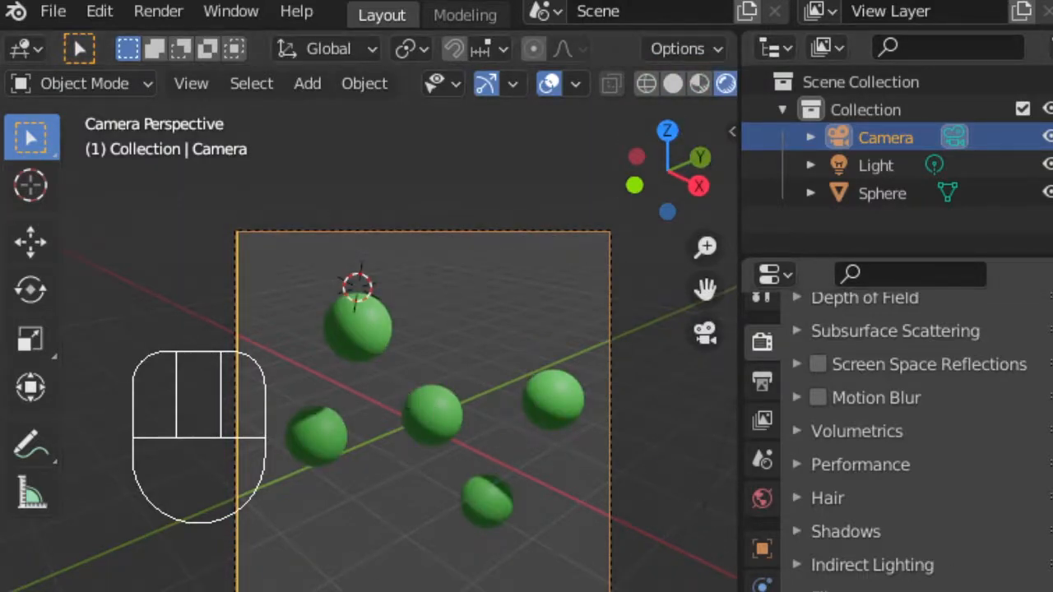
- Keep the render engine on Eevee and set output resolution to 500 by 500 px
{"action": "left_click", "coordinate": [760, 344]}
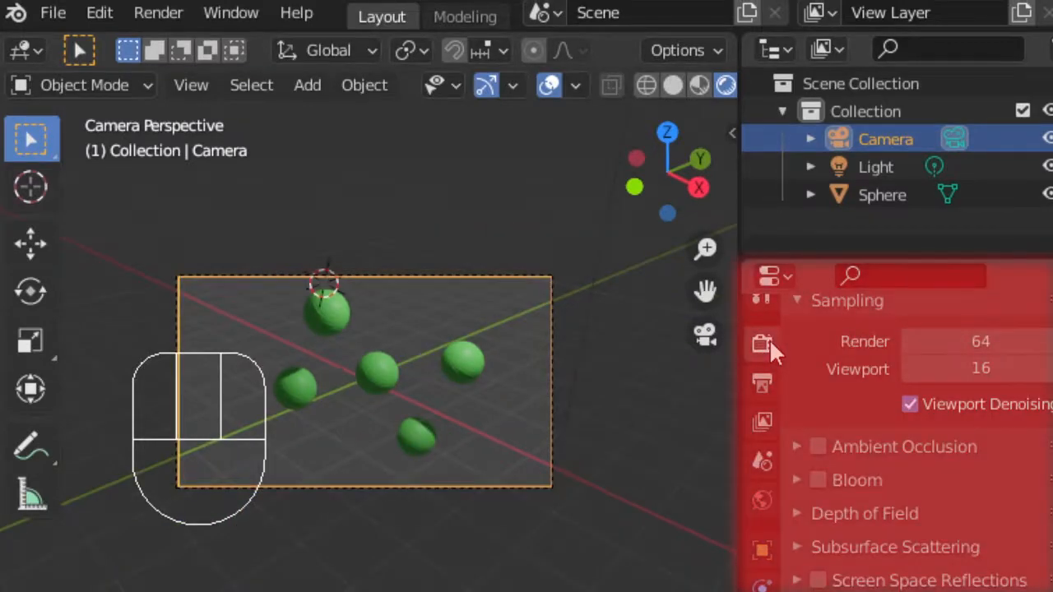
{"action": "left_click", "coordinate": [759, 382]}
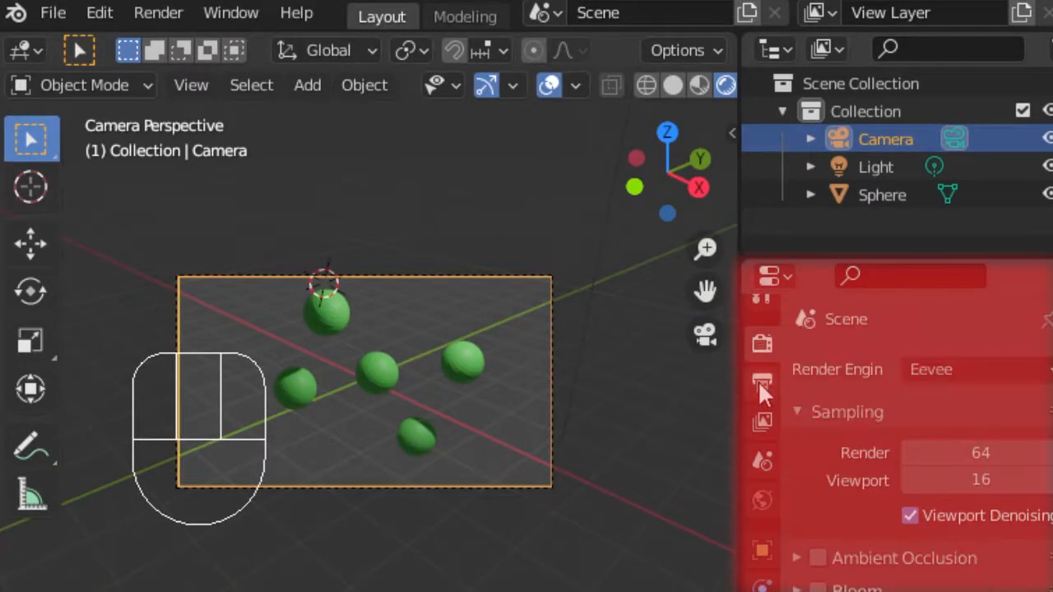
{"action": "left_click", "coordinate": [760, 381]}
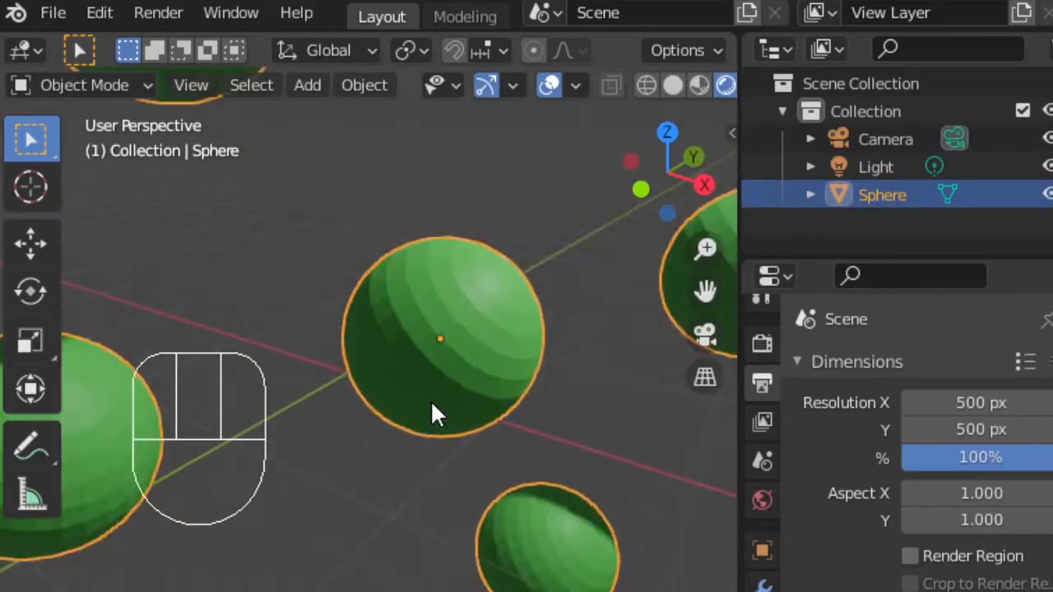
- Run Shade Smooth from the F3 command search on the joined spheres
{"action": "key", "text": "f3"}
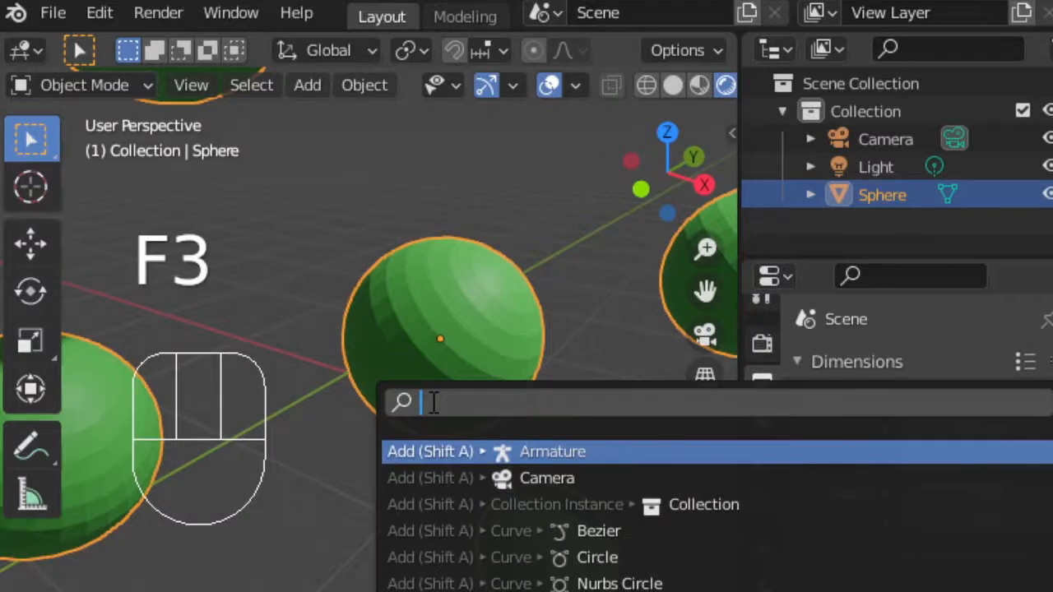
{"action": "type", "text": "st"}
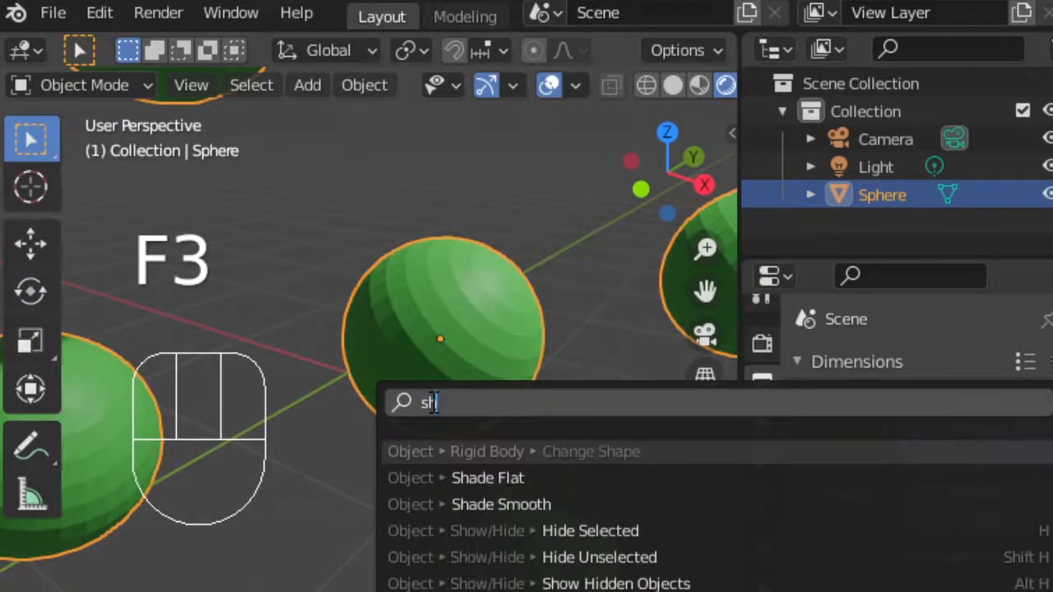
{"action": "type", "text": "hade"}
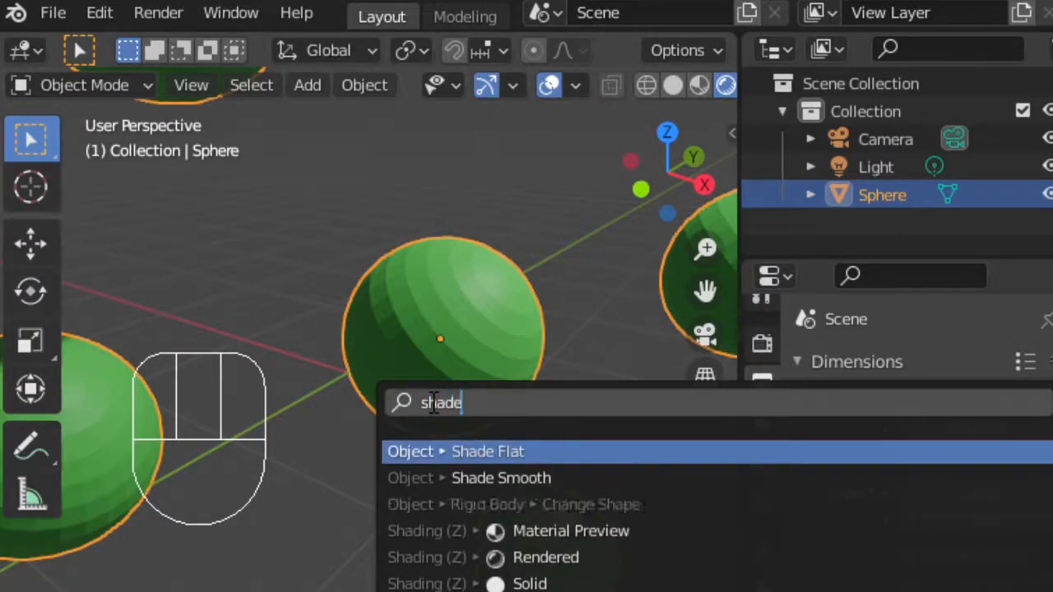
{"action": "left_click", "coordinate": [486, 451]}
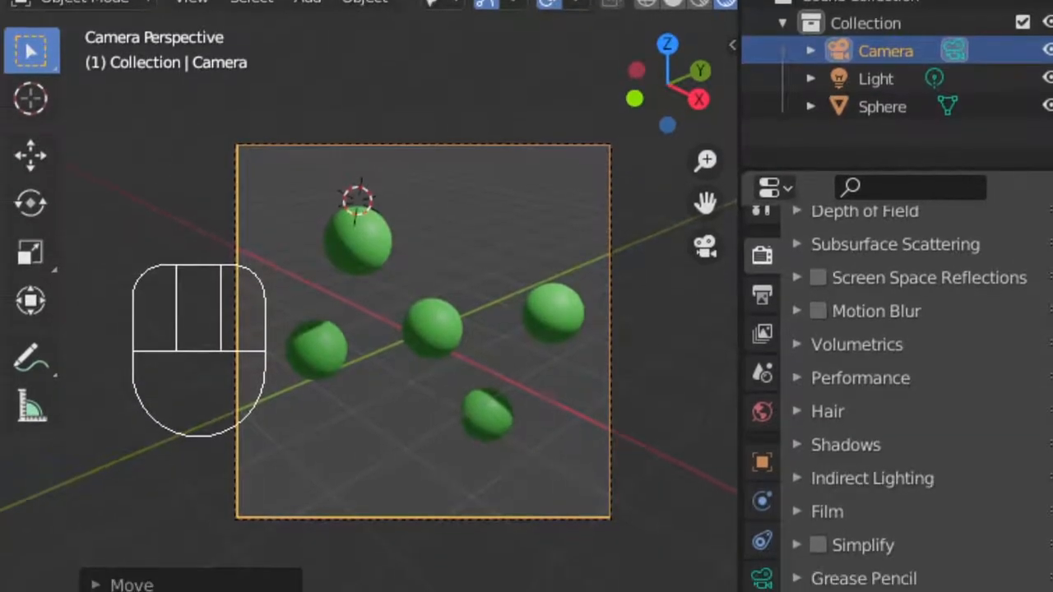
- Enable a transparent background under the render's Film settings
{"action": "left_click", "coordinate": [825, 510]}
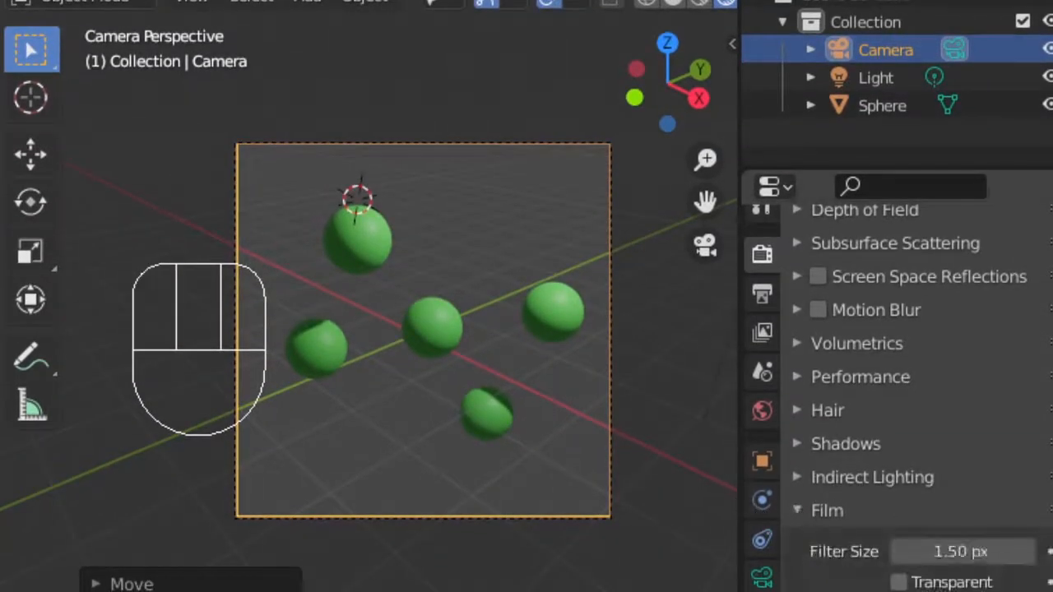
{"action": "left_click", "coordinate": [898, 583]}
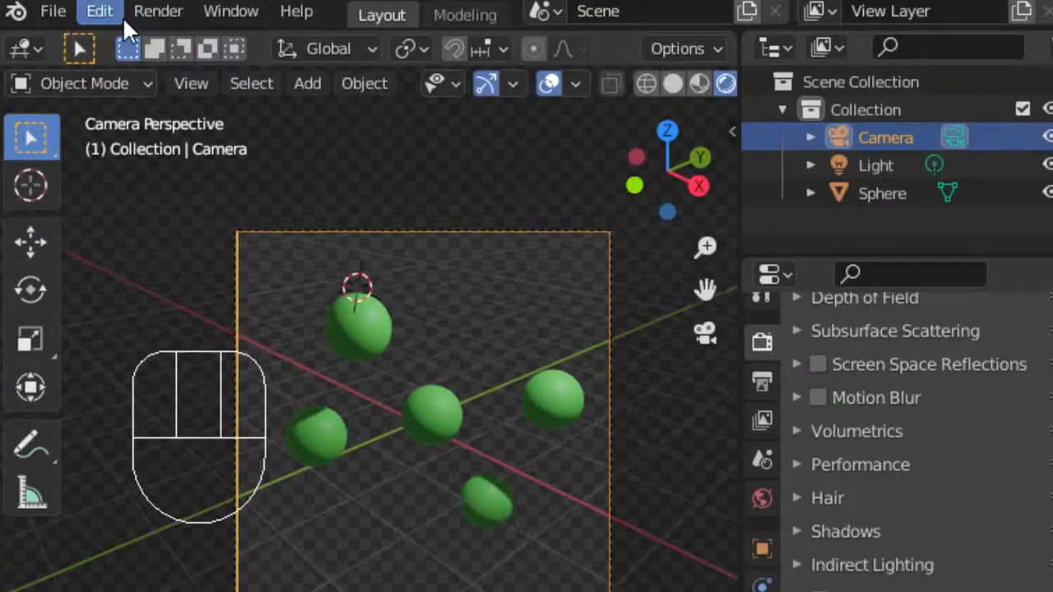
- Render the scene via Render > Render Image and search for Save As in the render window
{"action": "left_click", "coordinate": [158, 10]}
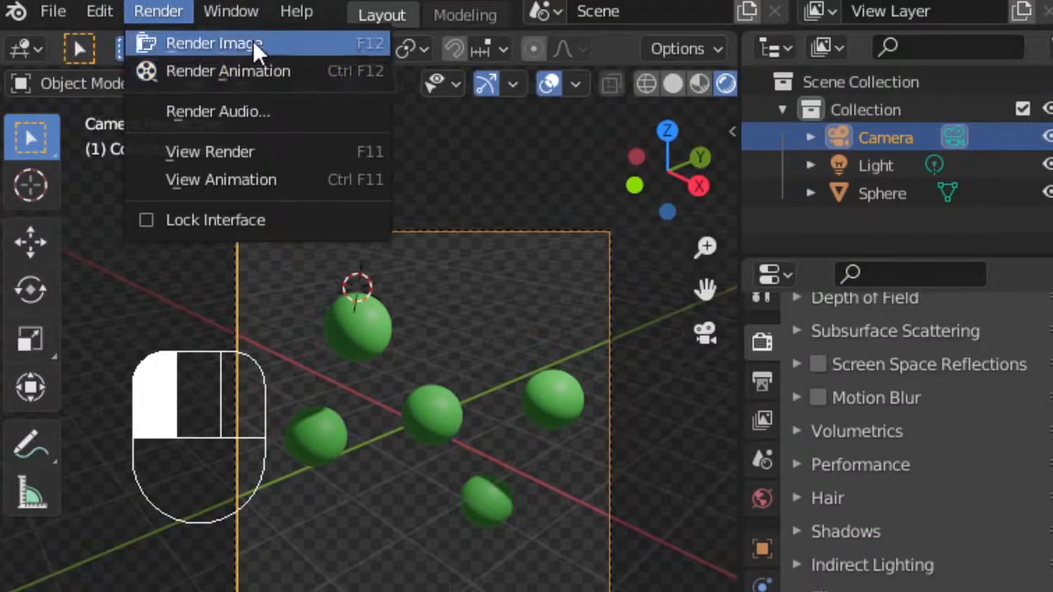
{"action": "left_click", "coordinate": [213, 43]}
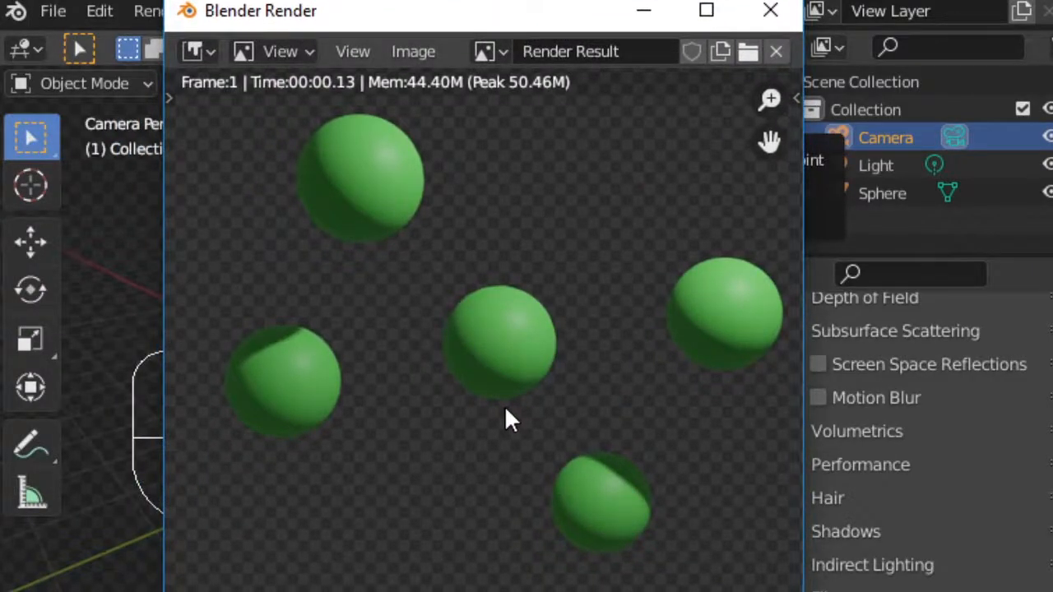
{"action": "type", "text": "save as"}
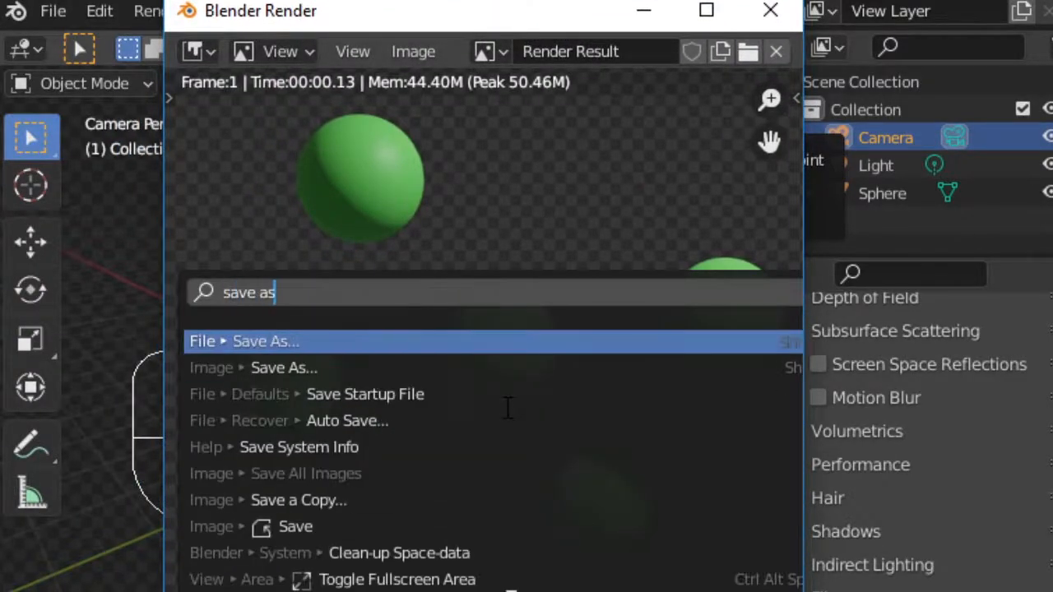